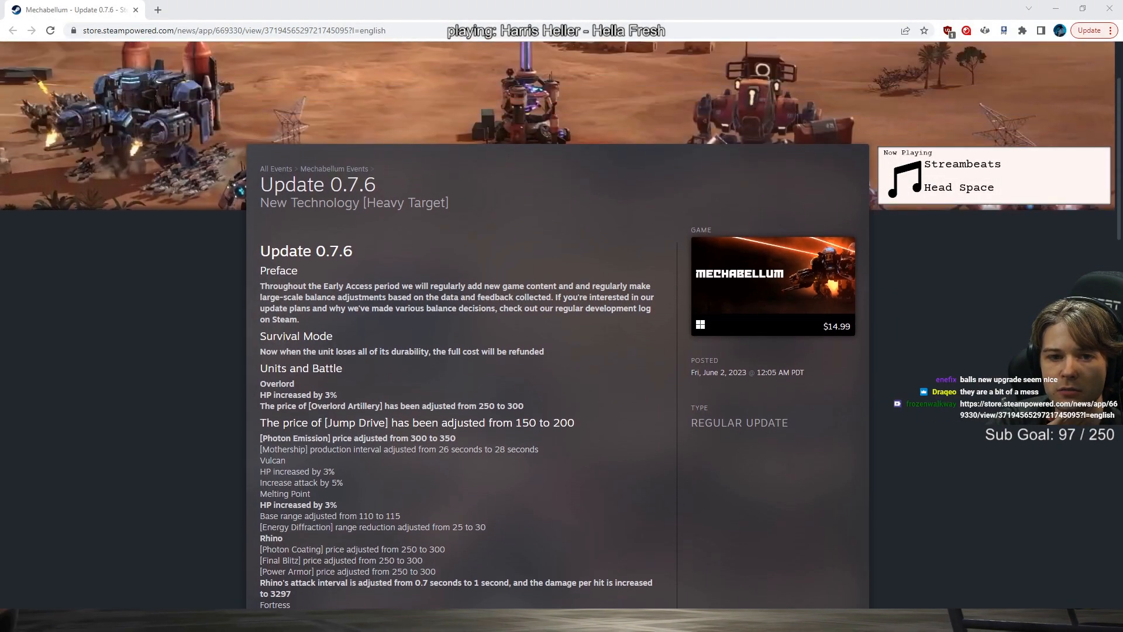
Step: Scroll through the 0.7.6 patch notes, highlighting the Overlord and Mothership change lines
{"action": "scroll", "scroll_direction": "down", "scroll_amount": 3}
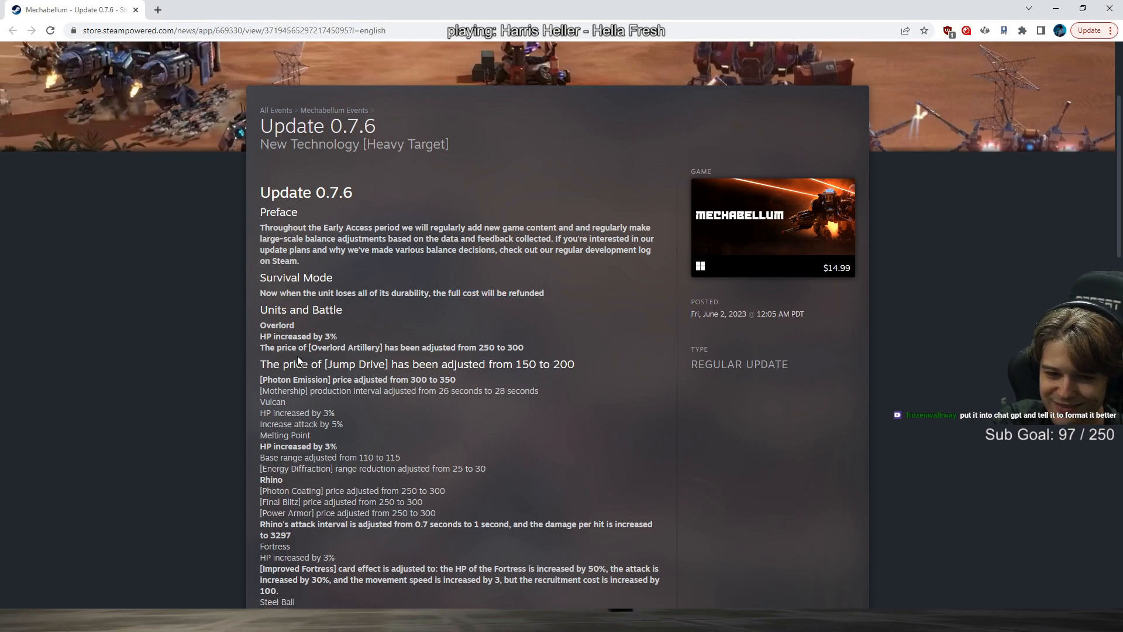
{"action": "mouse_move", "coordinate": [510, 311]}
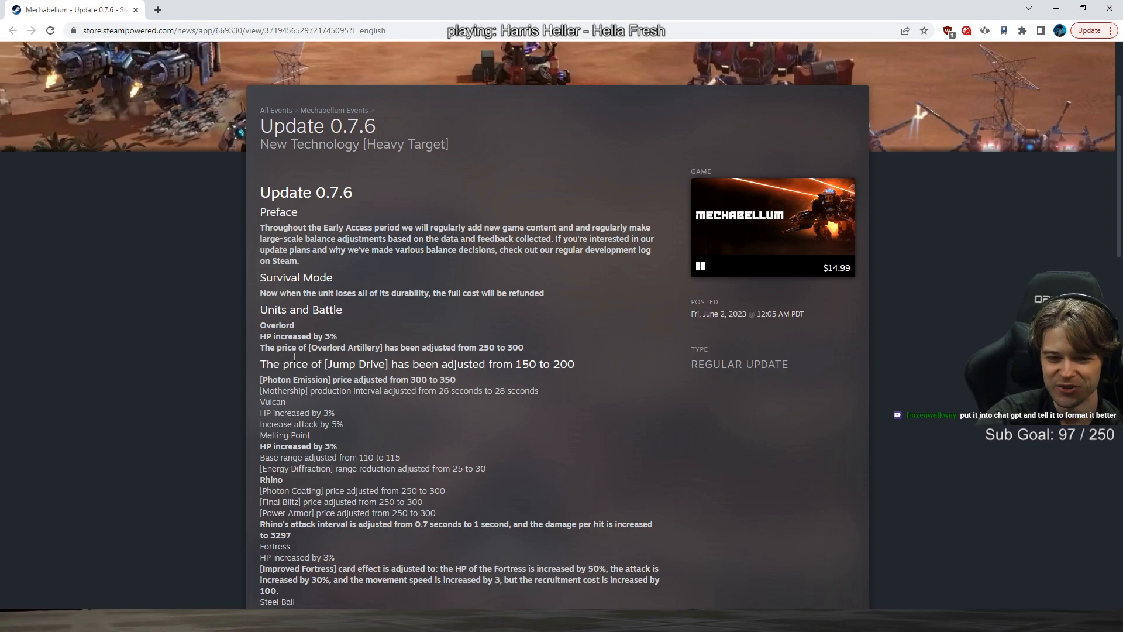
{"action": "scroll", "scroll_direction": "down", "scroll_amount": 3}
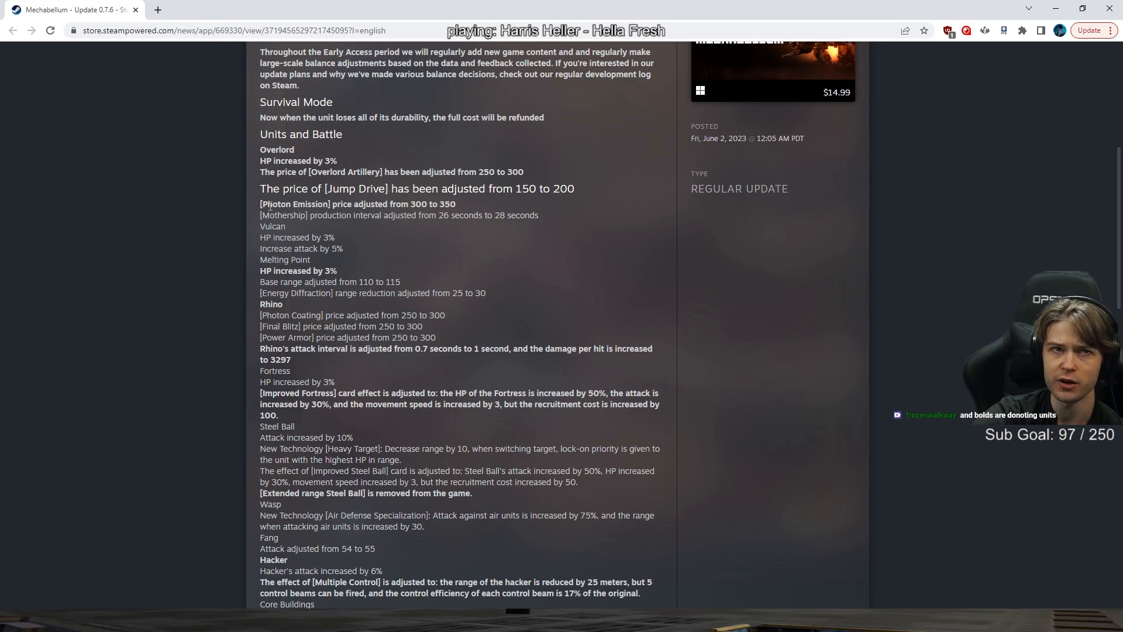
{"action": "mouse_move", "coordinate": [310, 307]}
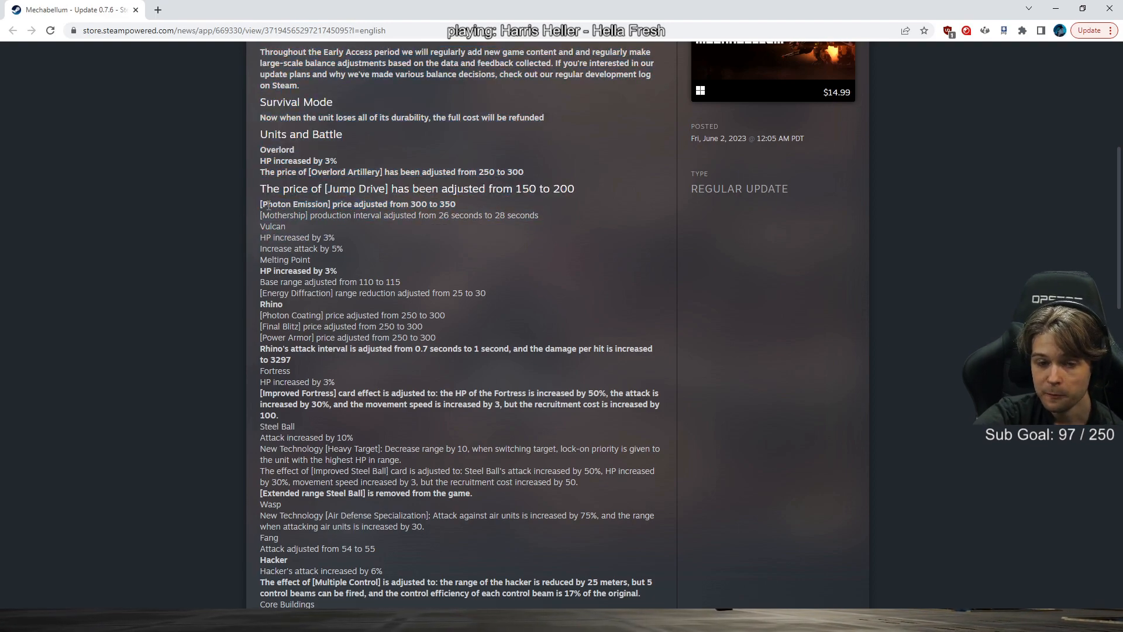
{"action": "left_click_drag", "start_coordinate": [287, 161], "coordinate": [537, 215]}
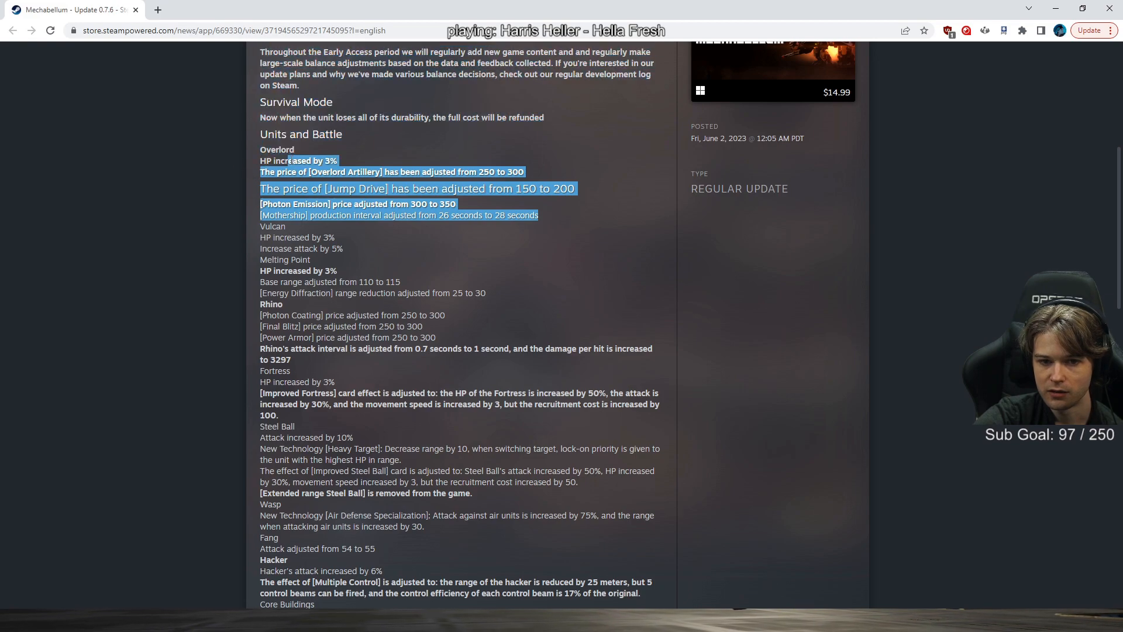
{"action": "left_click", "coordinate": [358, 232]}
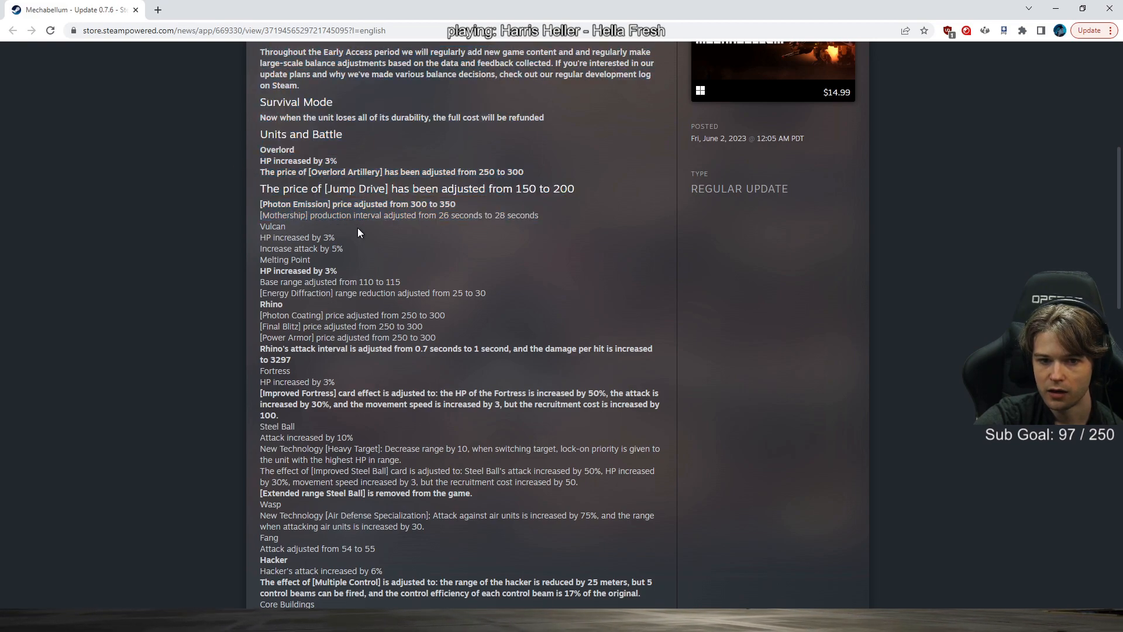
{"action": "double_click", "coordinate": [326, 160]}
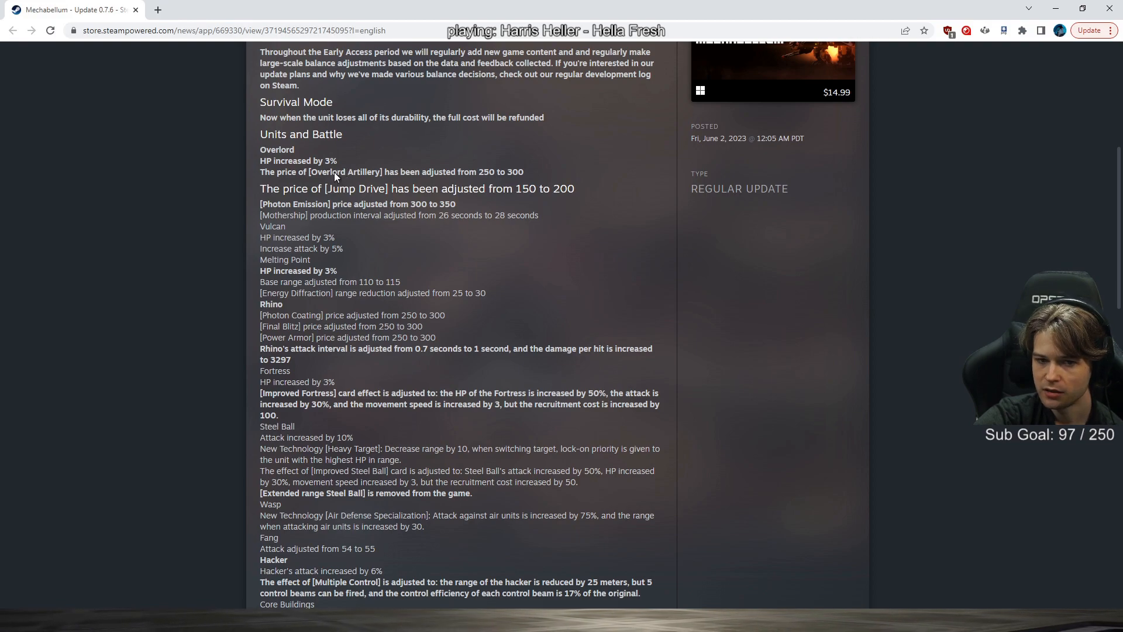
{"action": "left_click_drag", "start_coordinate": [421, 215], "coordinate": [539, 214]}
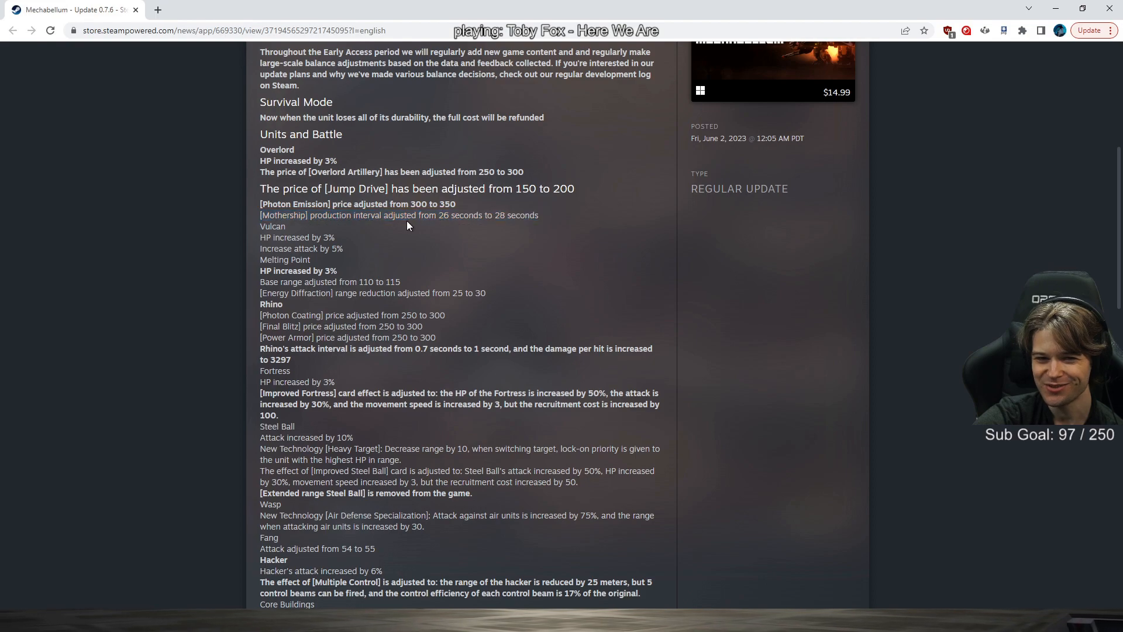
{"action": "mouse_move", "coordinate": [396, 229]}
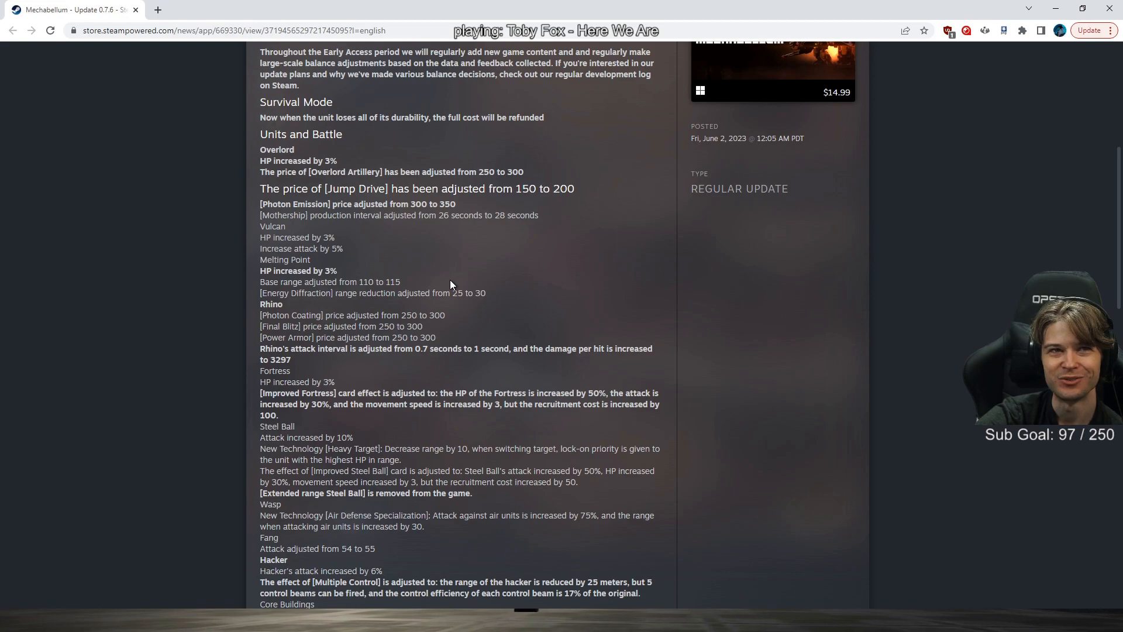
{"action": "scroll", "scroll_direction": "down", "scroll_amount": 3}
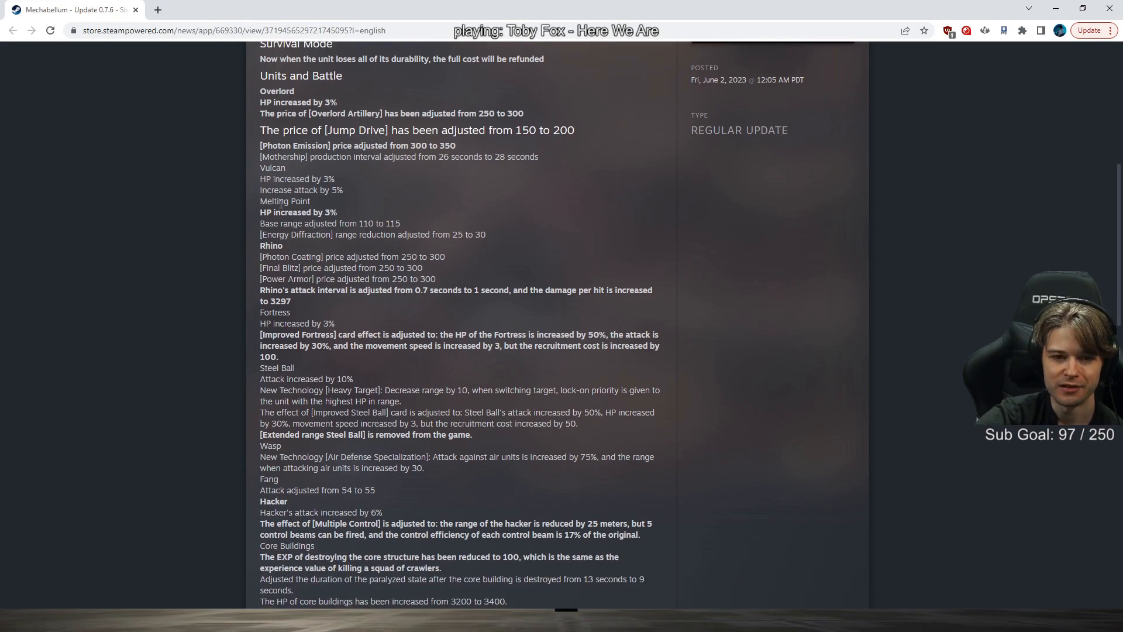
{"action": "double_click", "coordinate": [290, 212]}
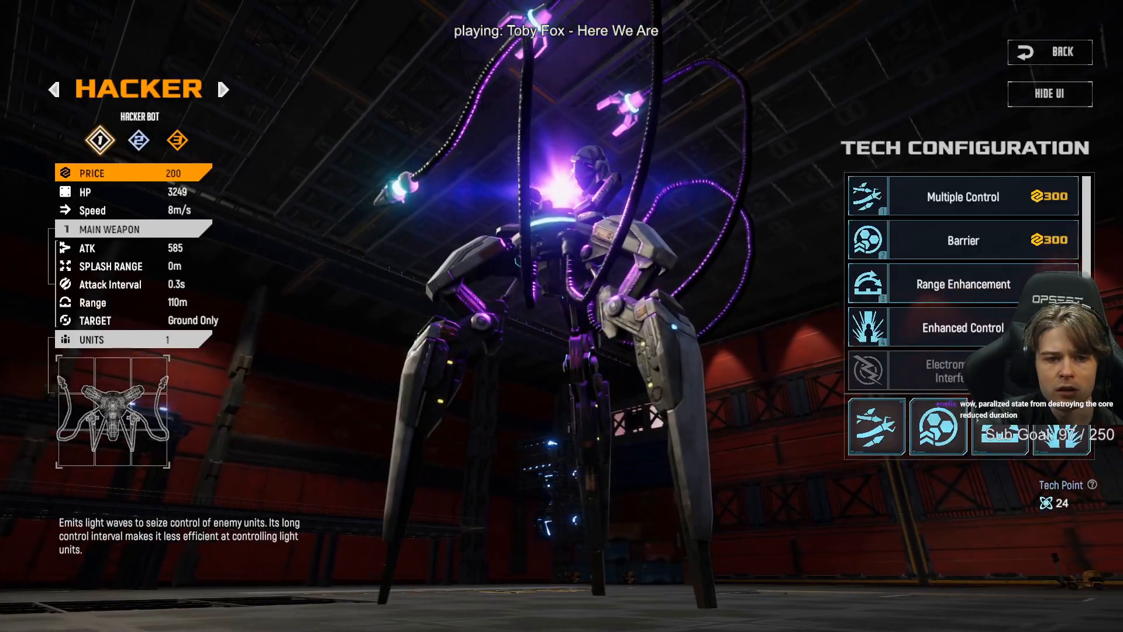
Step: Page through Arclight, Vulcan, Crawler, Stormcaller and Hacker to reach the Phoenix
{"action": "left_click", "coordinate": [224, 88]}
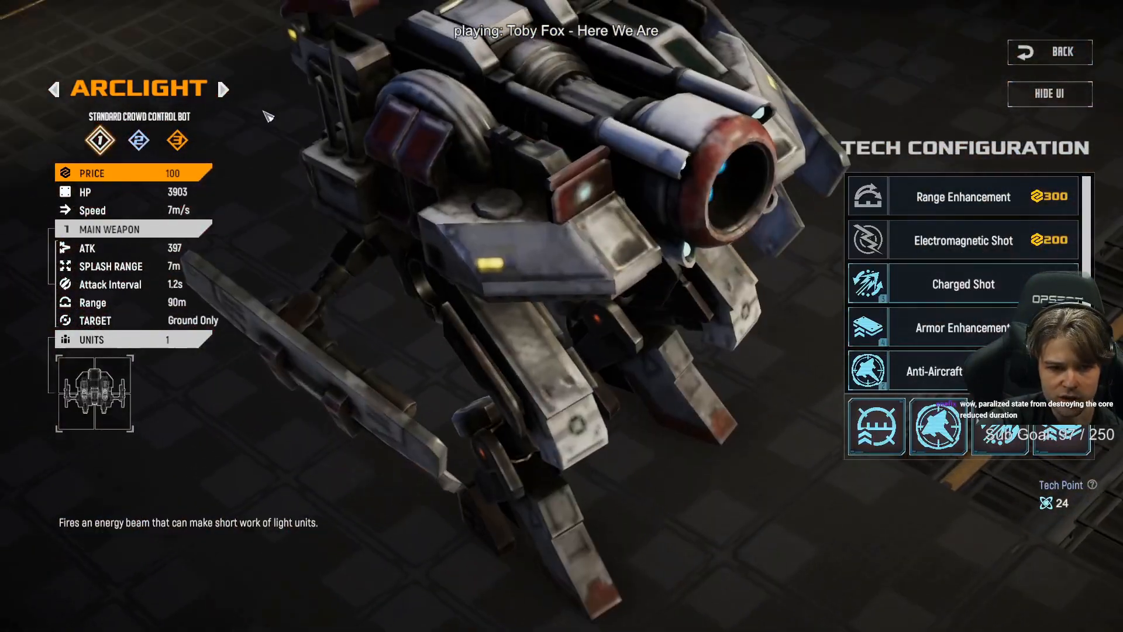
{"action": "left_click", "coordinate": [224, 89]}
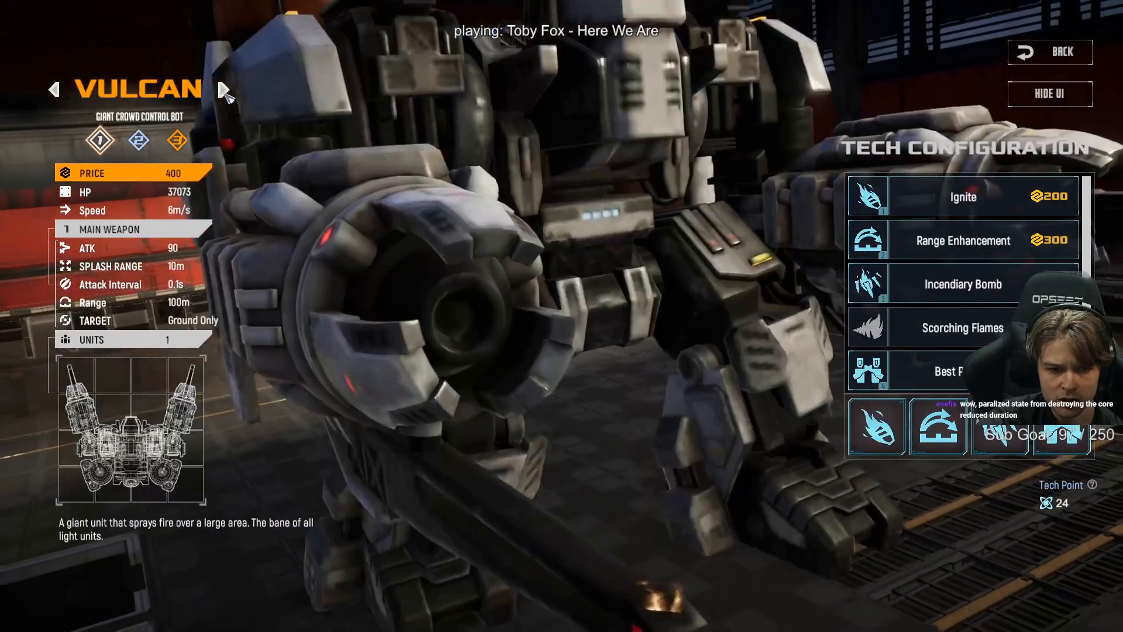
{"action": "left_click", "coordinate": [224, 89]}
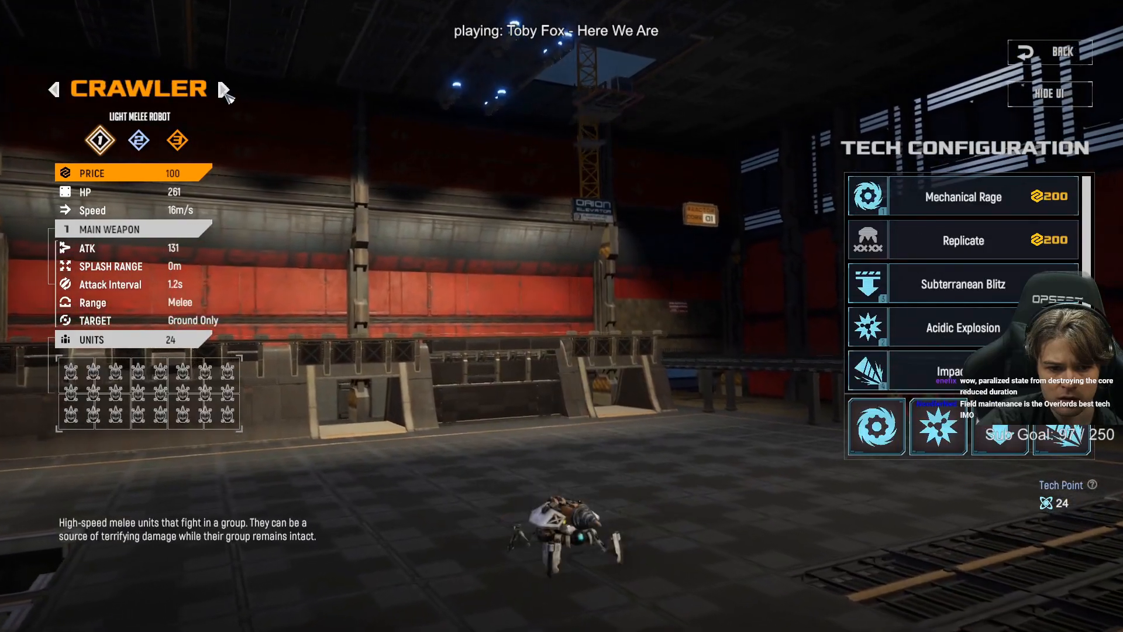
{"action": "left_click", "coordinate": [225, 92]}
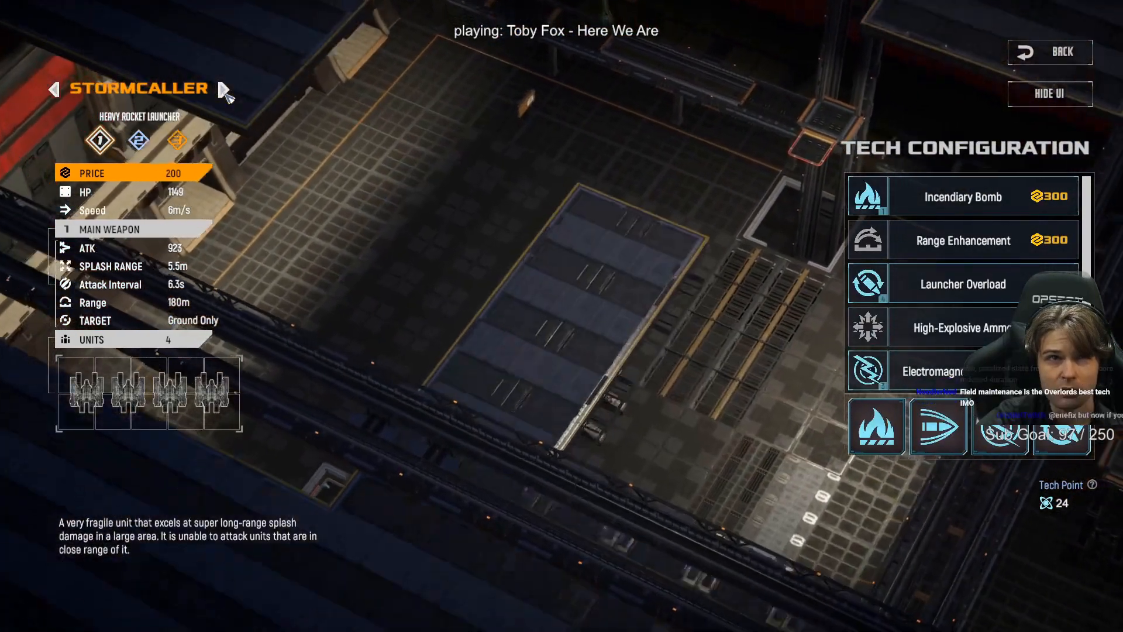
{"action": "left_click", "coordinate": [226, 90]}
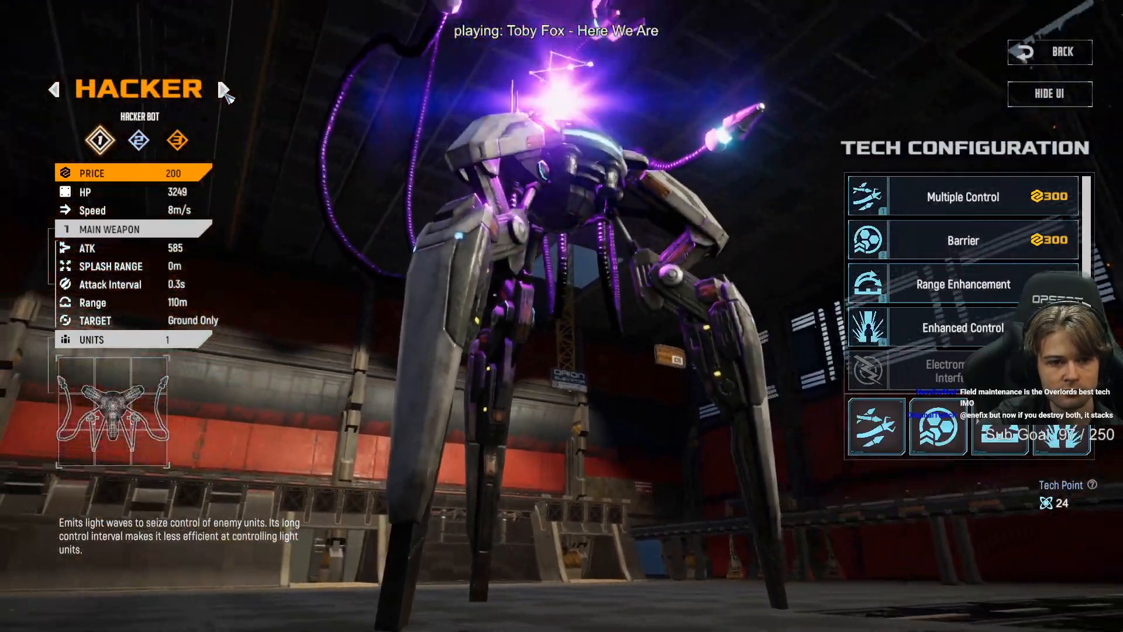
{"action": "left_click", "coordinate": [225, 89]}
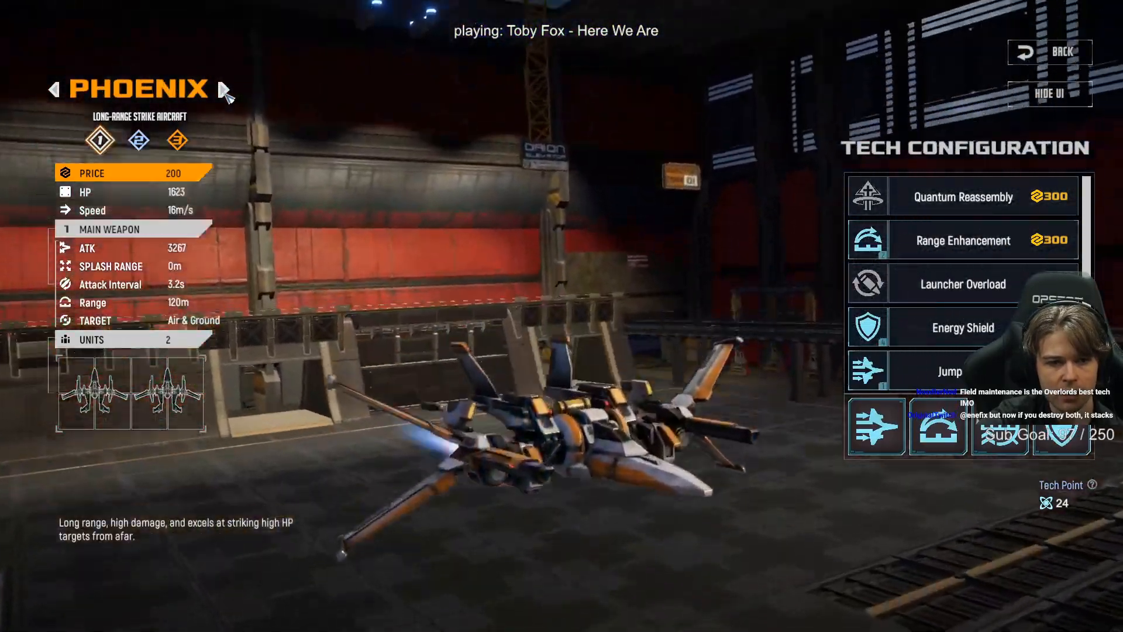
{"action": "left_click", "coordinate": [226, 92]}
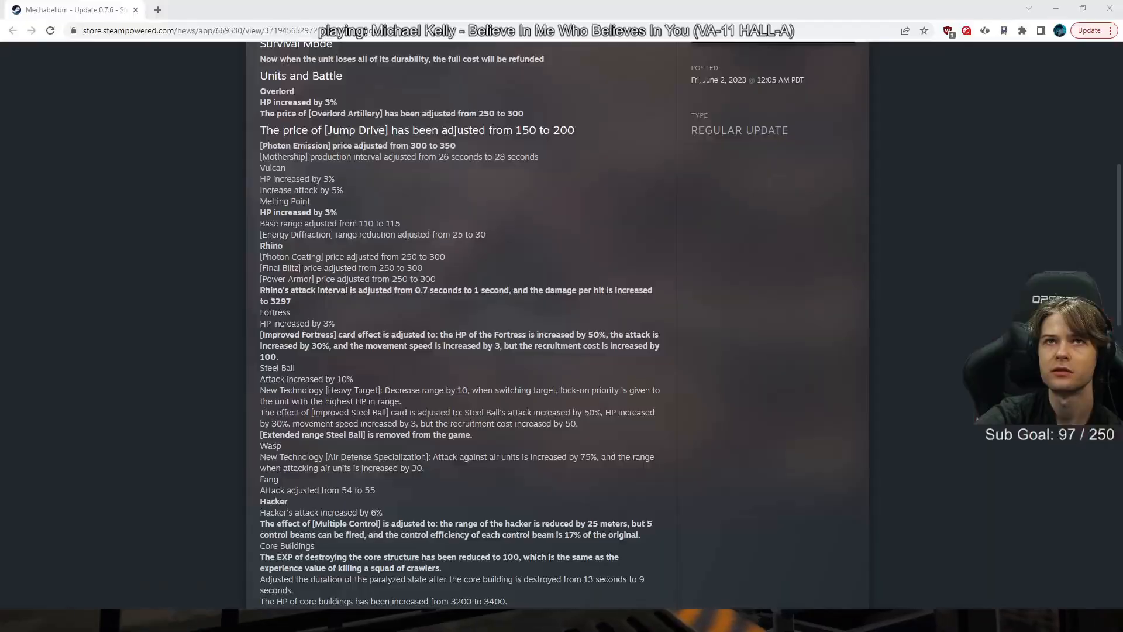
{"action": "scroll", "scroll_direction": "down", "scroll_amount": 3}
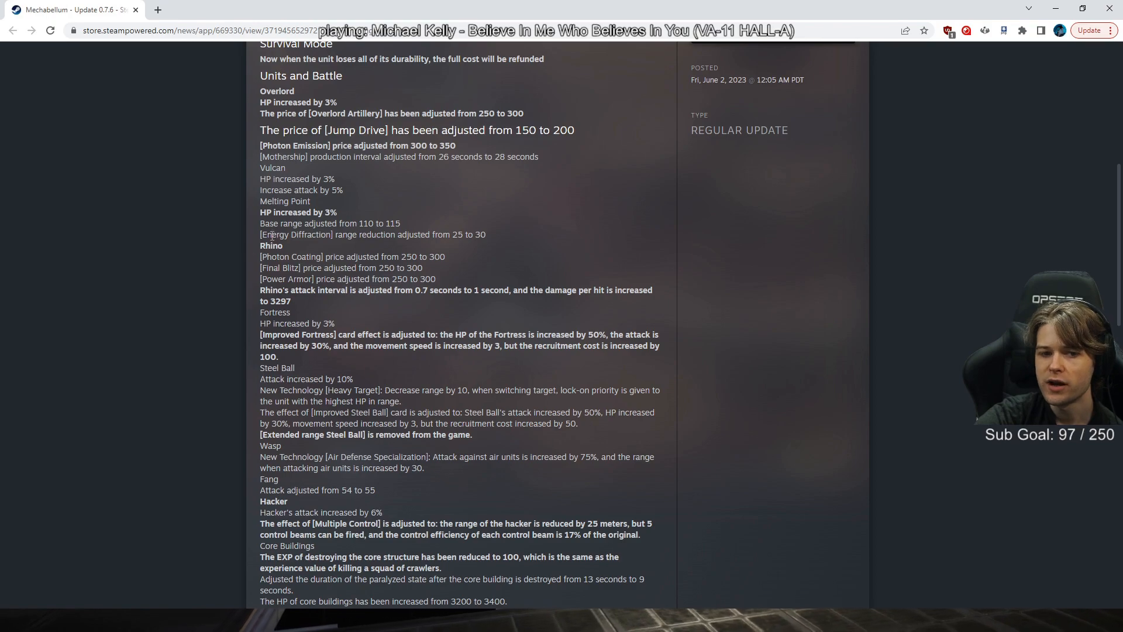
{"action": "mouse_move", "coordinate": [408, 257]}
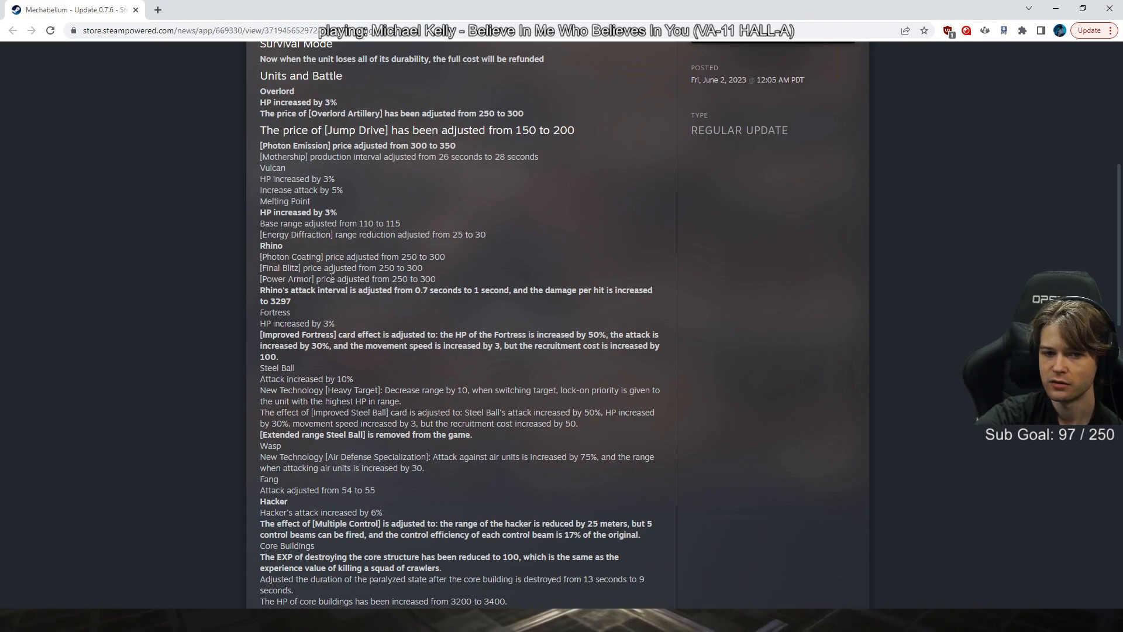
{"action": "mouse_move", "coordinate": [307, 306]}
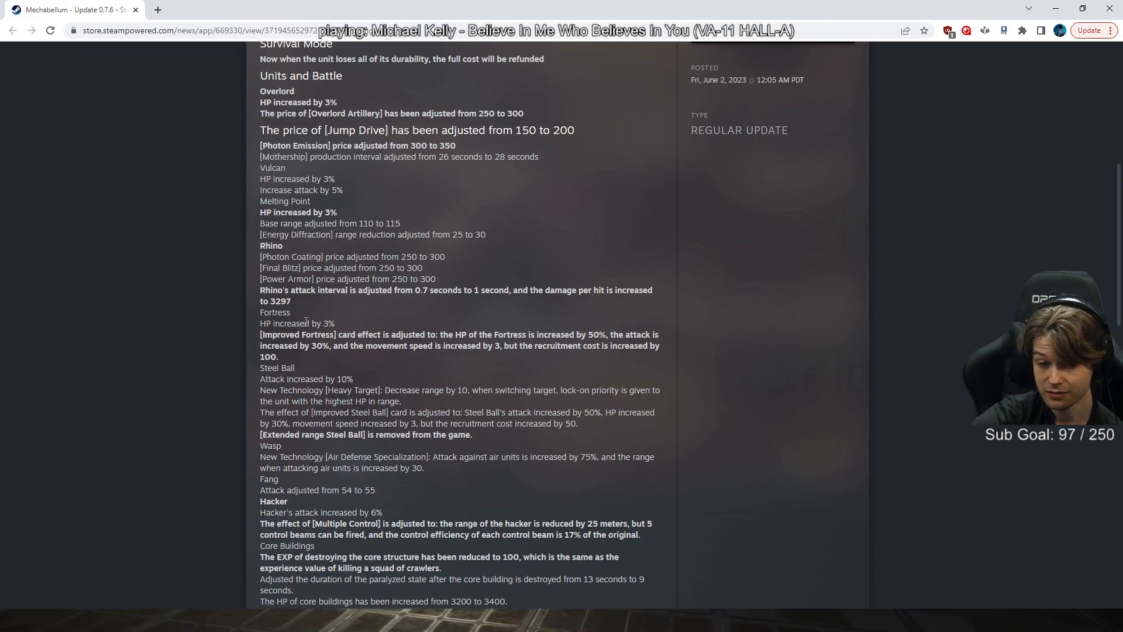
{"action": "mouse_move", "coordinate": [478, 277]}
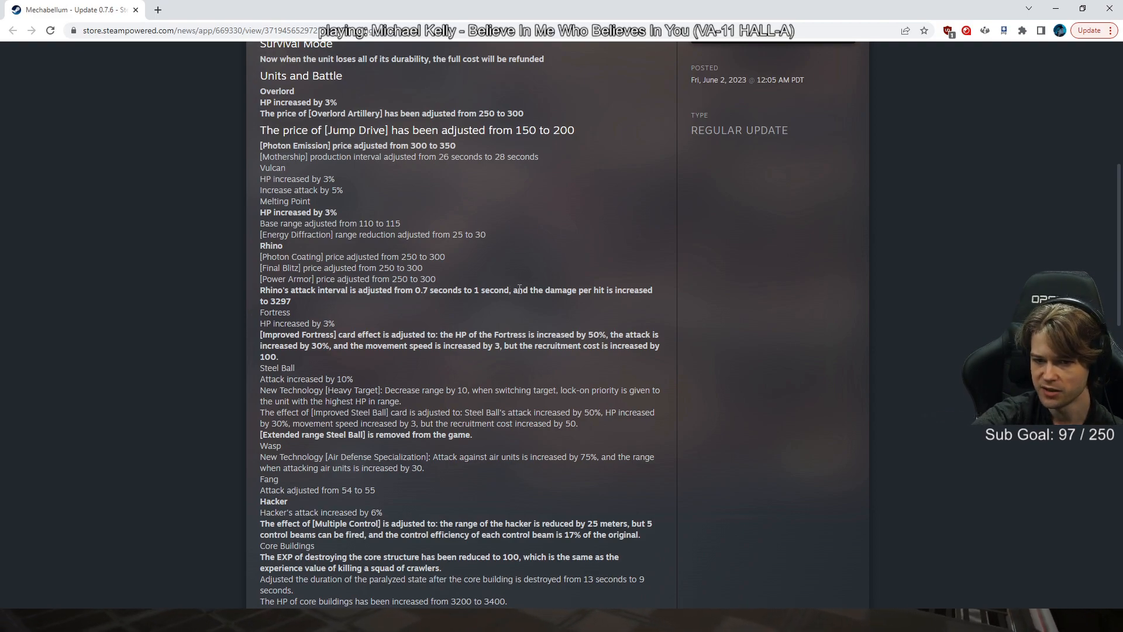
Step: Show the stacked paralysis, Nuke and Sticky Oil Bombs changes under Core Buildings
{"action": "left_click_drag", "start_coordinate": [513, 290], "coordinate": [291, 312]}
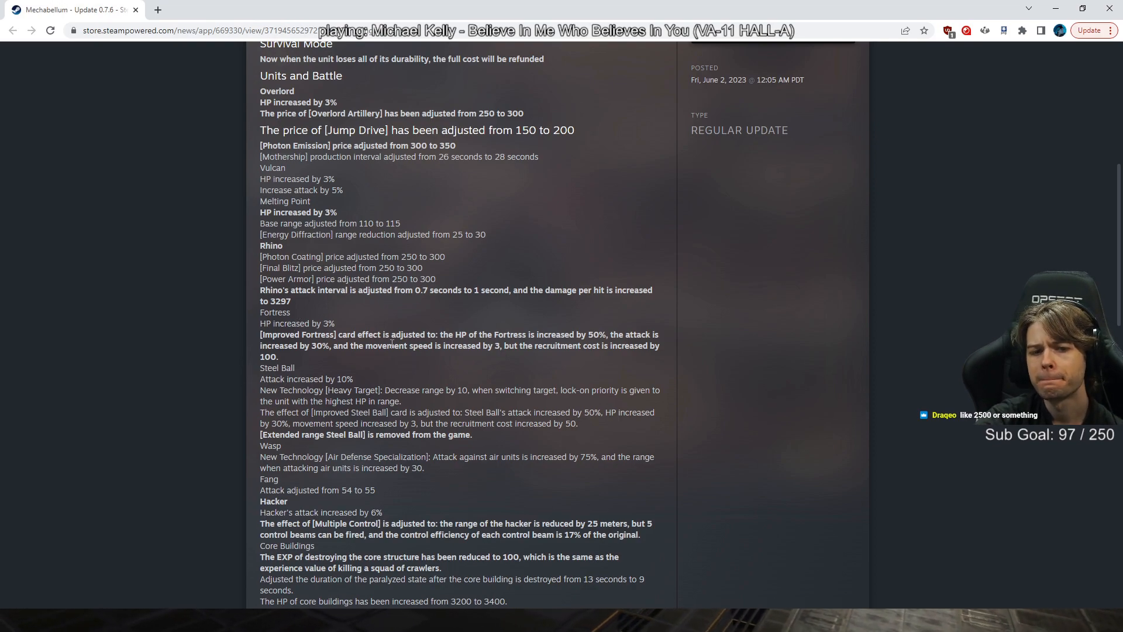
{"action": "scroll", "scroll_direction": "down", "scroll_amount": 3}
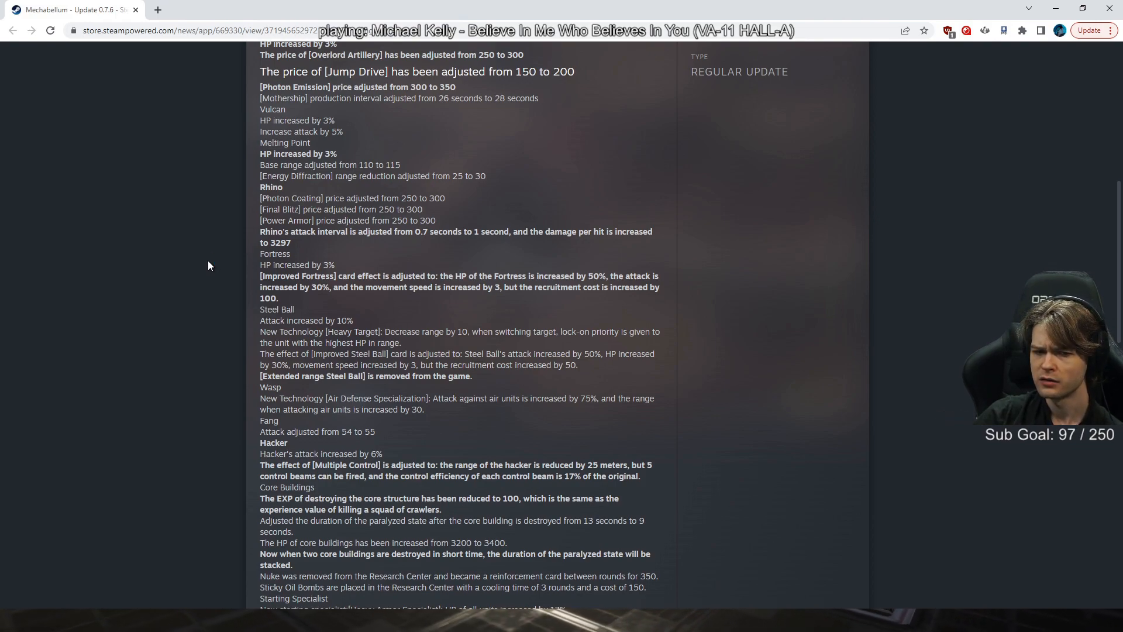
Step: Scroll to the Heavy Armor, Elite, Cost Control and specialist HP adjustment notes
{"action": "scroll", "scroll_direction": "down", "scroll_amount": 3}
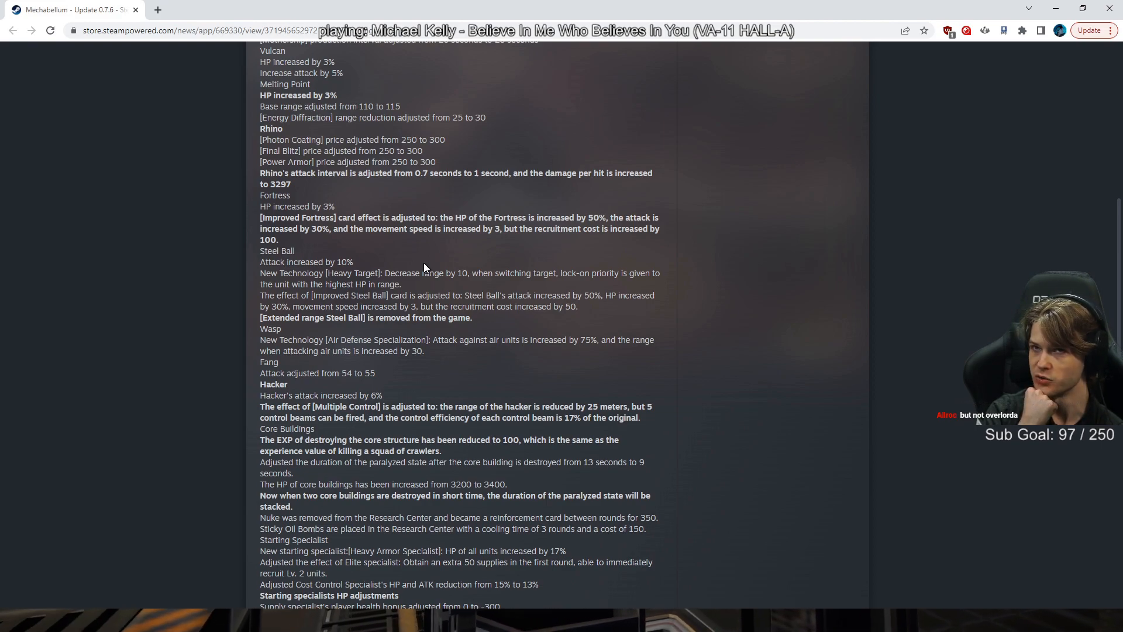
{"action": "mouse_move", "coordinate": [928, 587]}
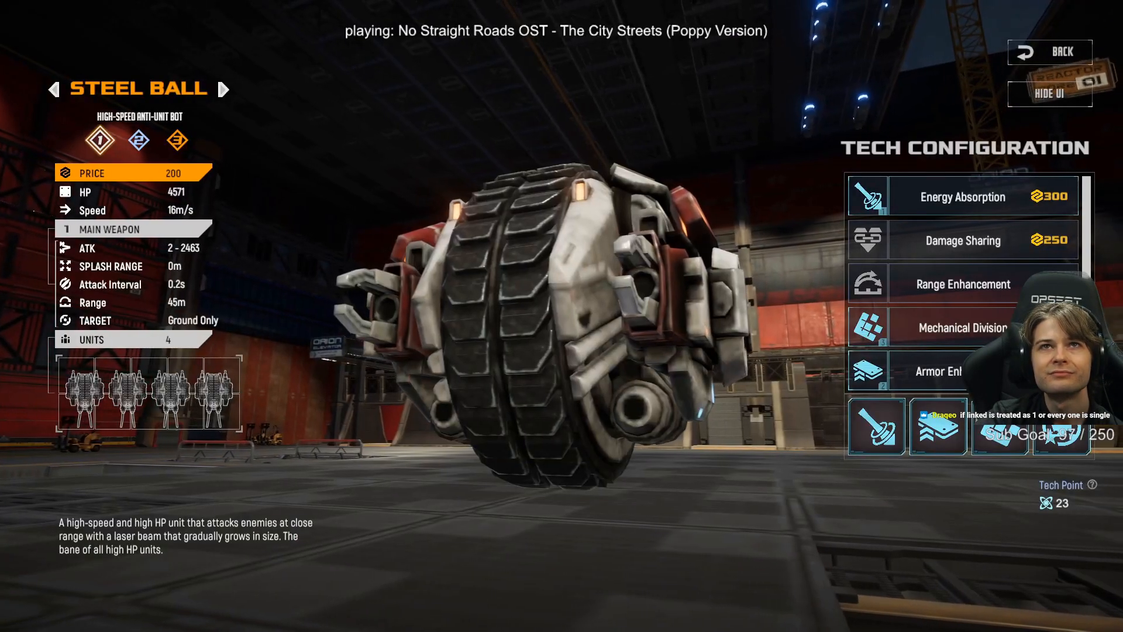
{"action": "mouse_move", "coordinate": [974, 203]}
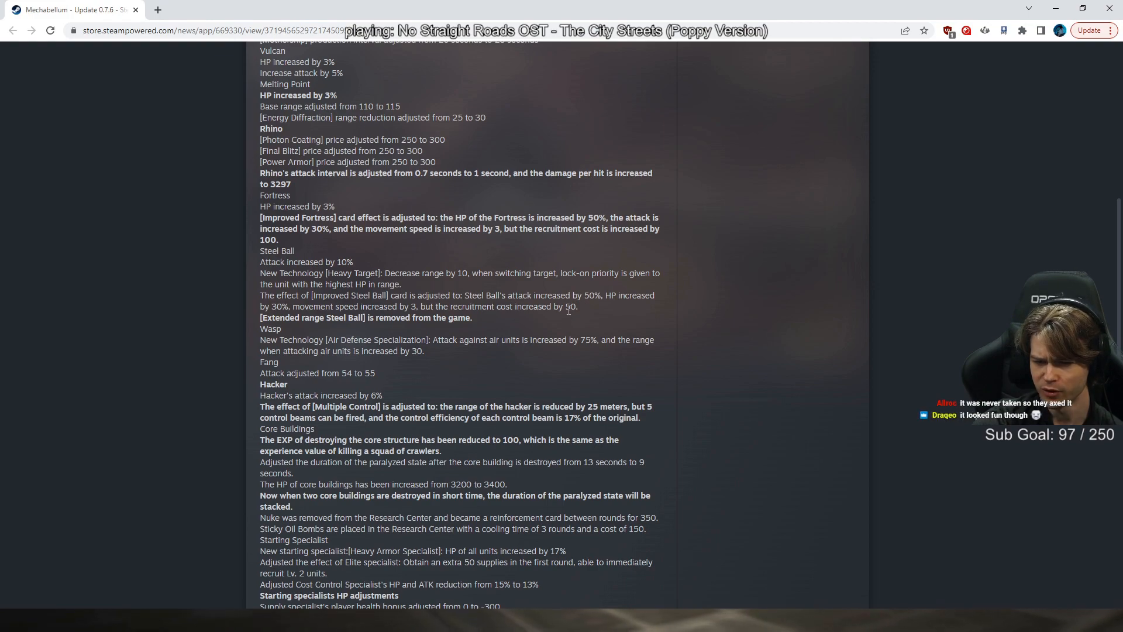
Step: Mark the Steel Ball's '50' cost note, then scroll to Starting Units and Other changes
{"action": "double_click", "coordinate": [570, 306]}
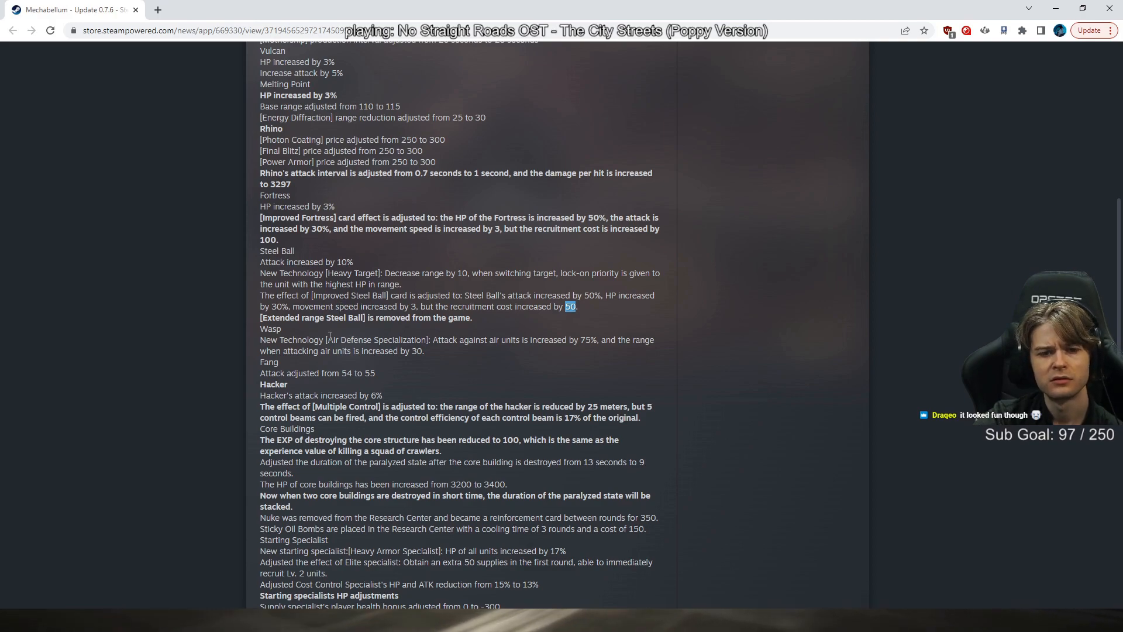
{"action": "scroll", "scroll_direction": "down", "scroll_amount": 3}
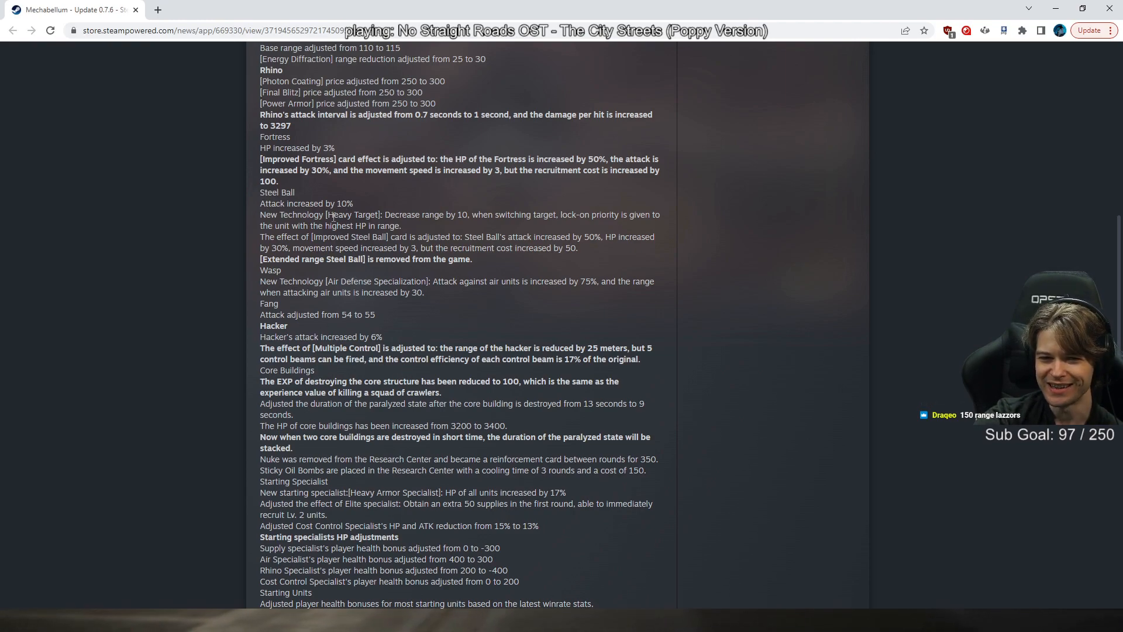
{"action": "scroll", "scroll_direction": "down", "scroll_amount": 3}
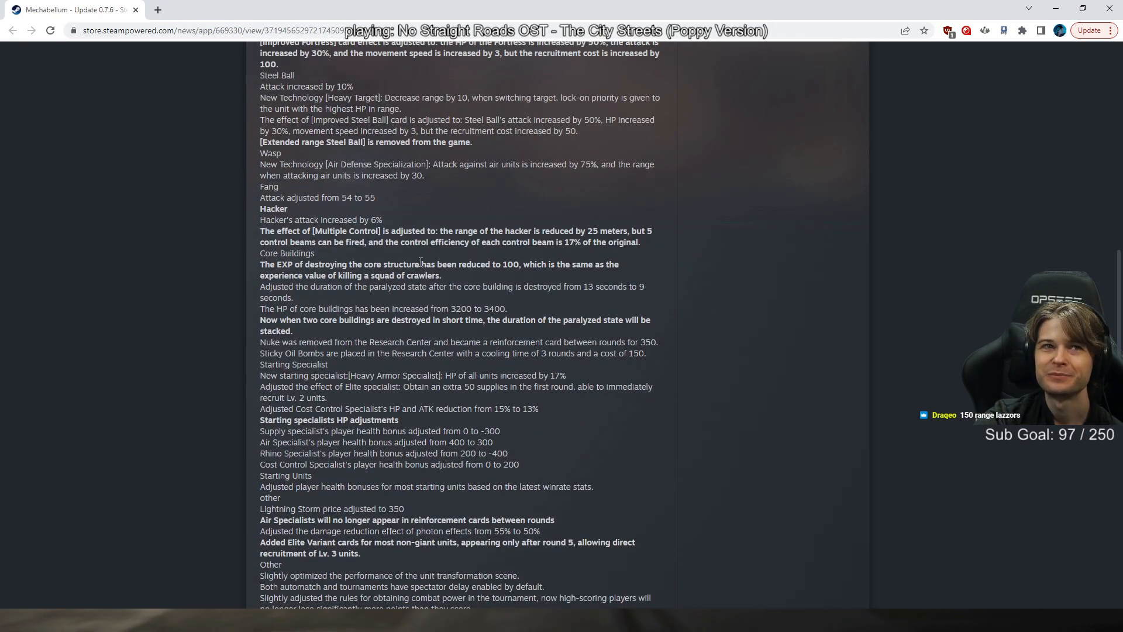
{"action": "scroll", "scroll_direction": "up", "scroll_amount": 3}
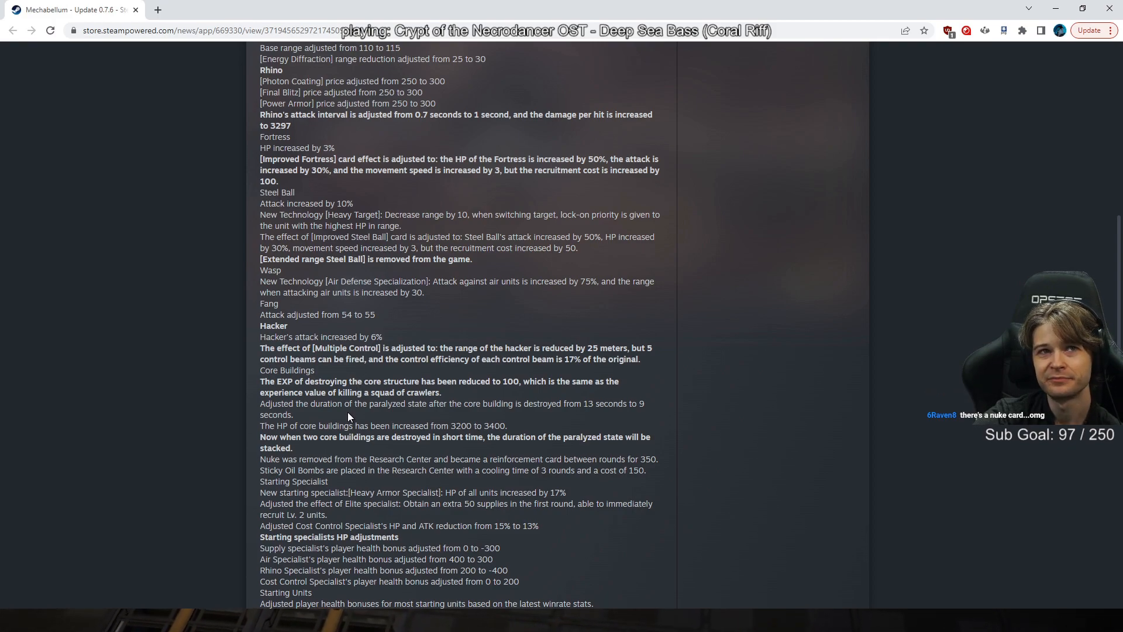
{"action": "scroll", "scroll_direction": "down", "scroll_amount": 3}
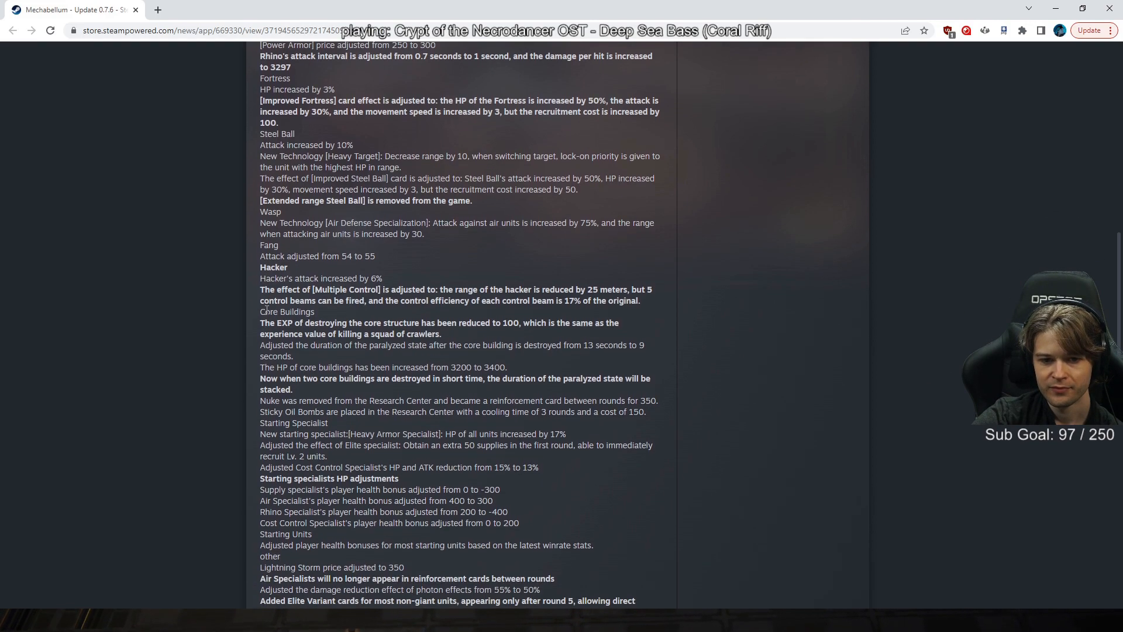
{"action": "mouse_move", "coordinate": [110, 157]}
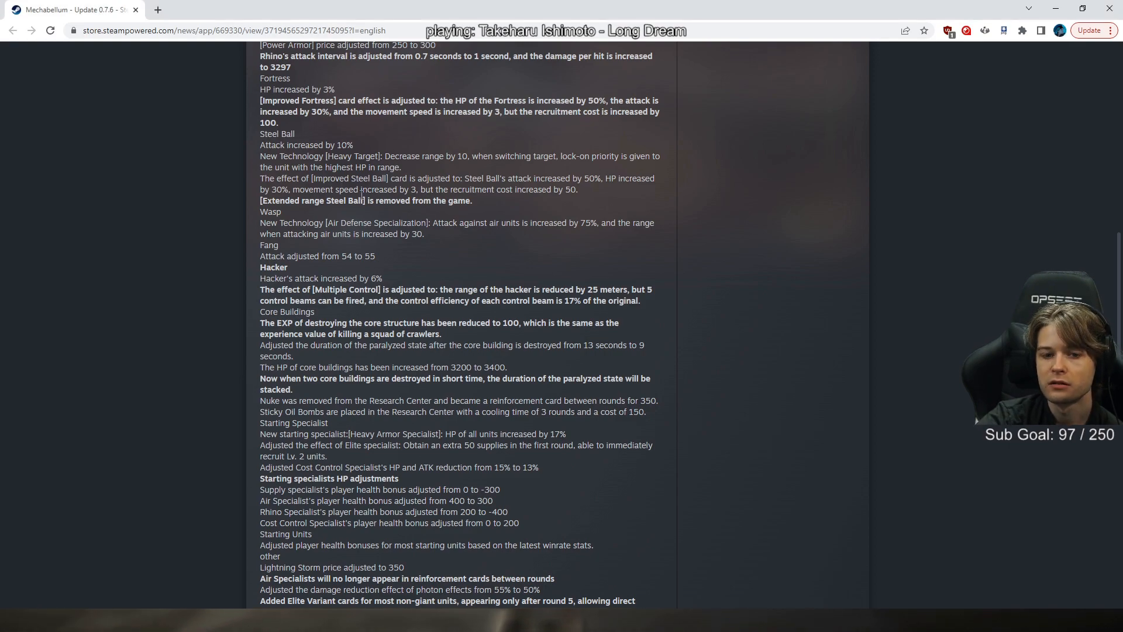
{"action": "mouse_move", "coordinate": [306, 323]}
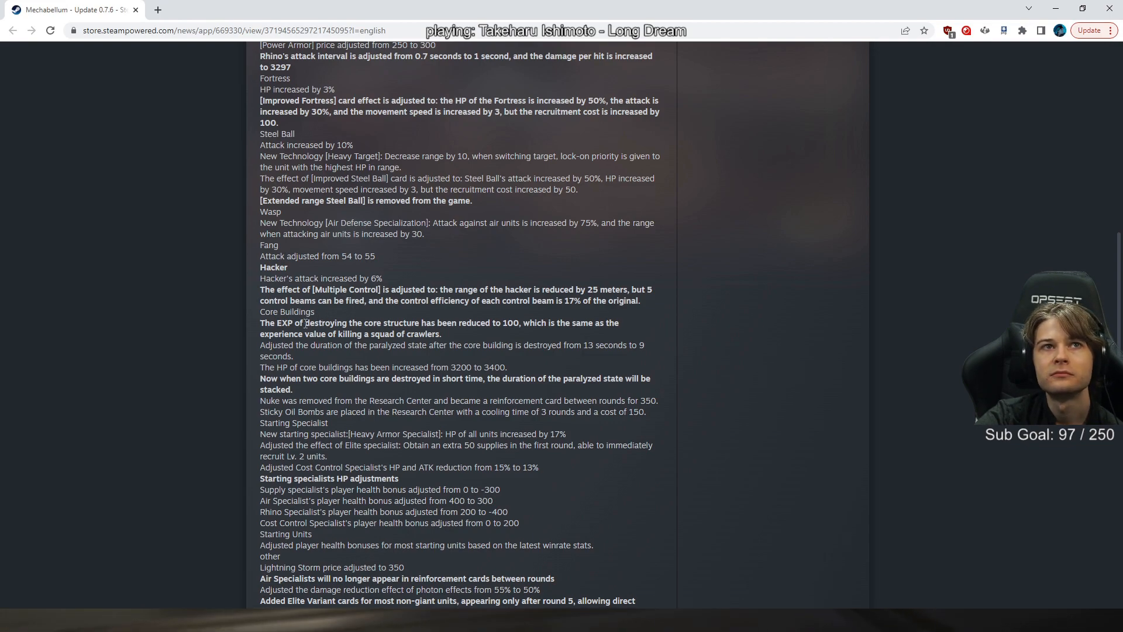
{"action": "double_click", "coordinate": [303, 255]}
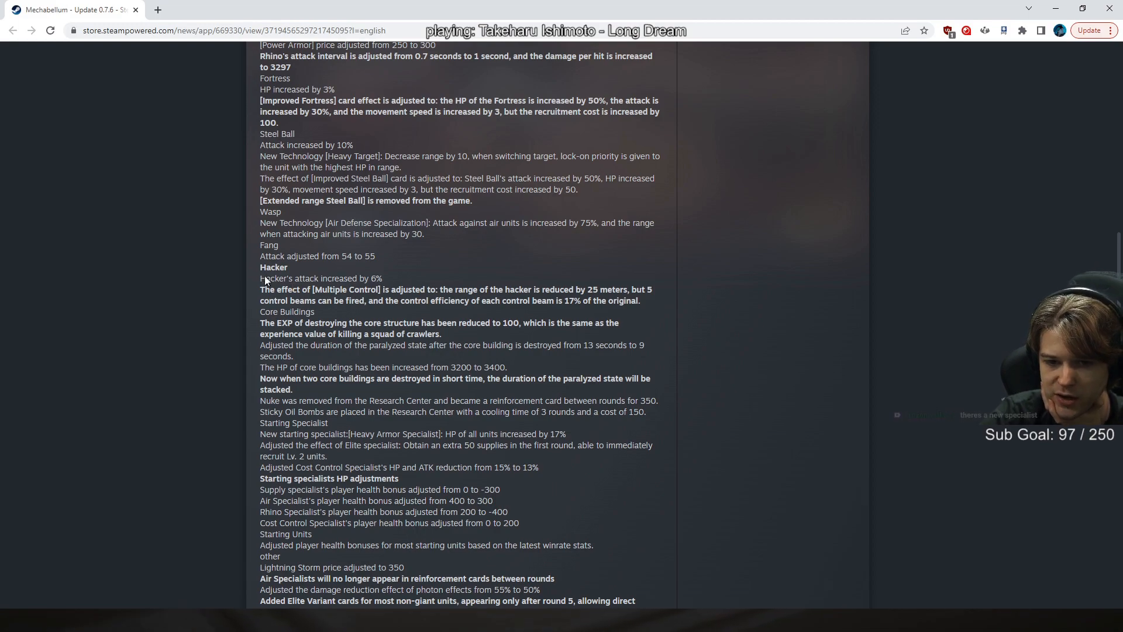
{"action": "mouse_move", "coordinate": [618, 313]}
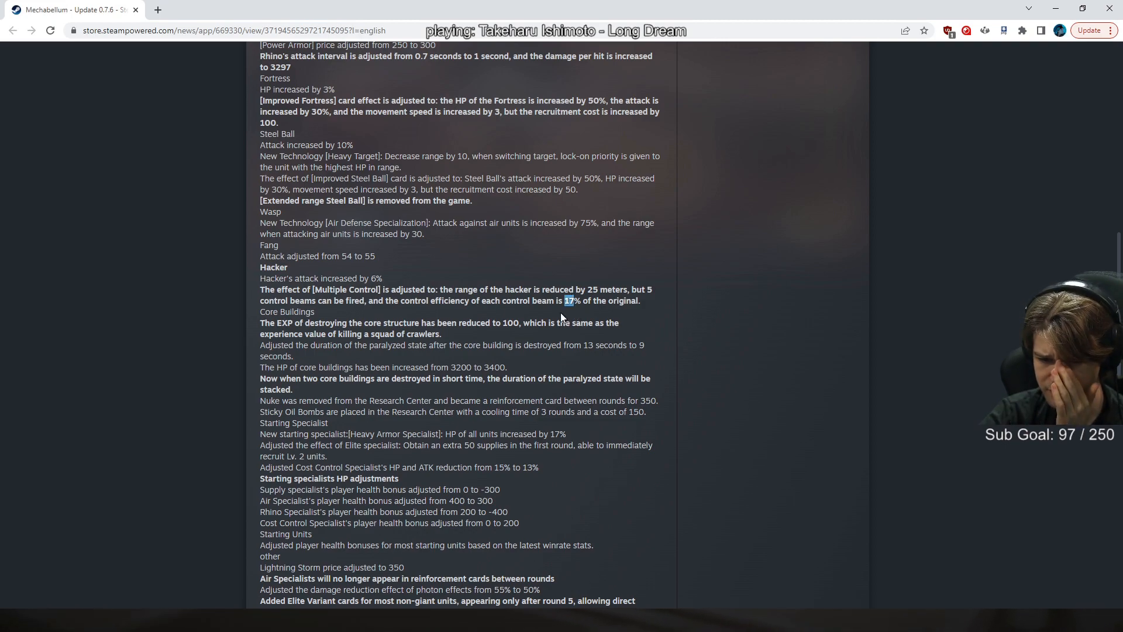
{"action": "mouse_move", "coordinate": [538, 342]}
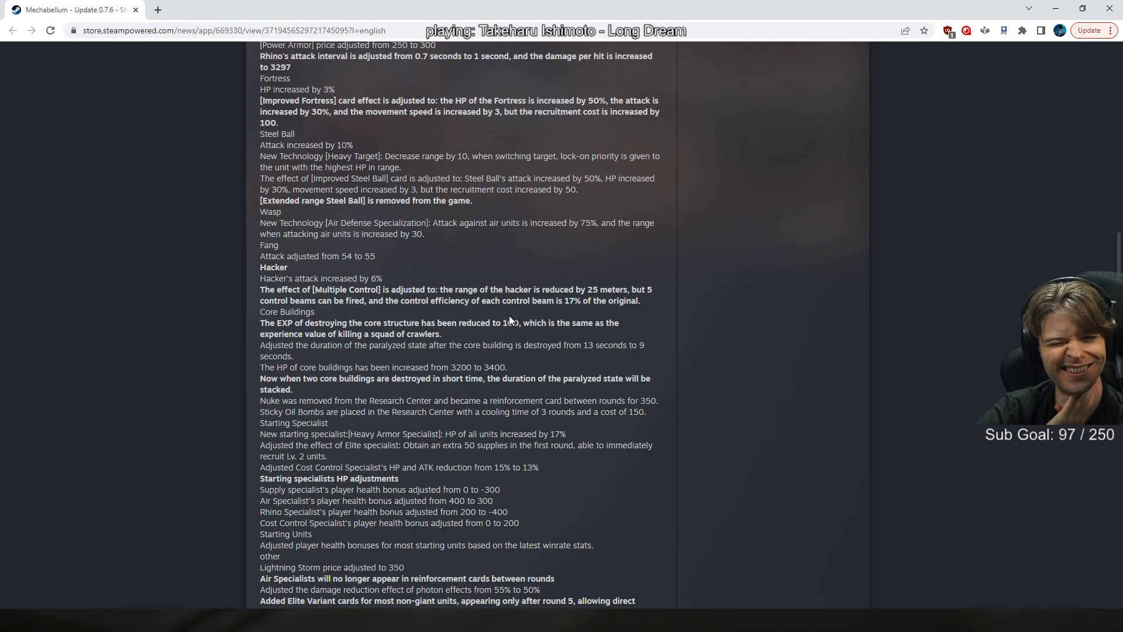
{"action": "left_click_drag", "start_coordinate": [351, 278], "coordinate": [384, 289]}
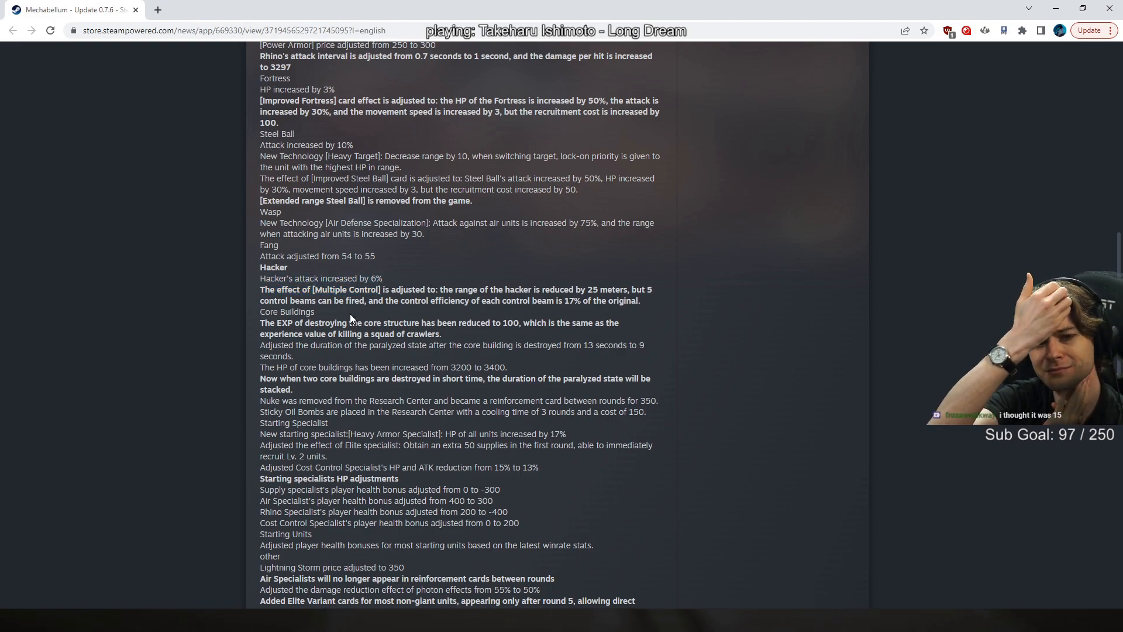
Step: Scroll past the Other changes to the Bugfixes photon-stacking fix
{"action": "scroll", "scroll_direction": "down", "scroll_amount": 3}
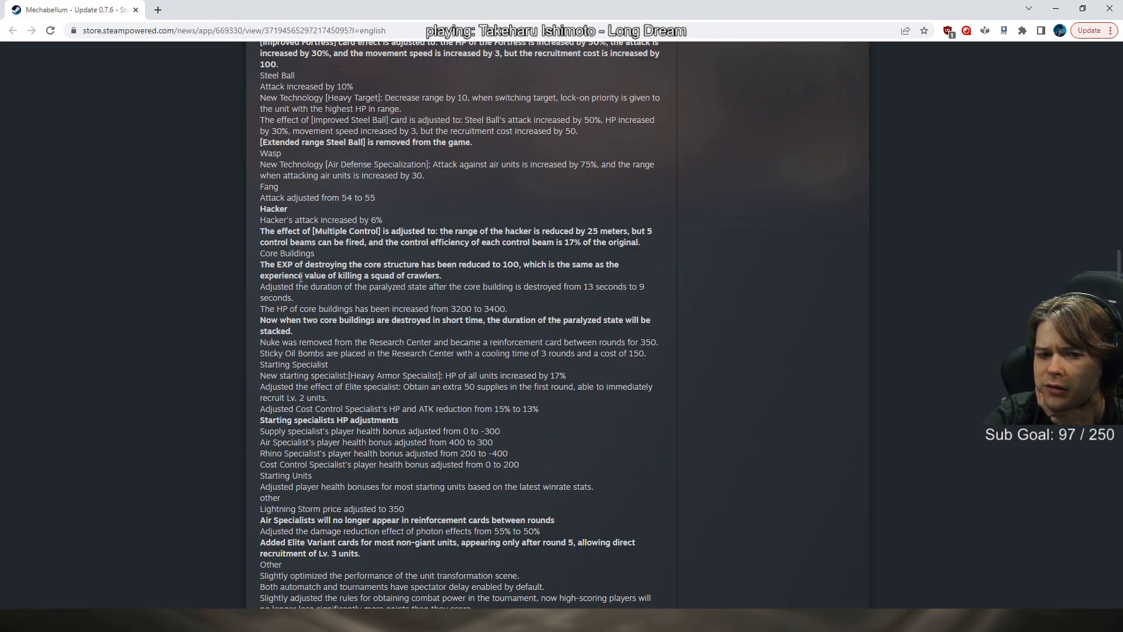
{"action": "left_click_drag", "start_coordinate": [260, 275], "coordinate": [442, 275]}
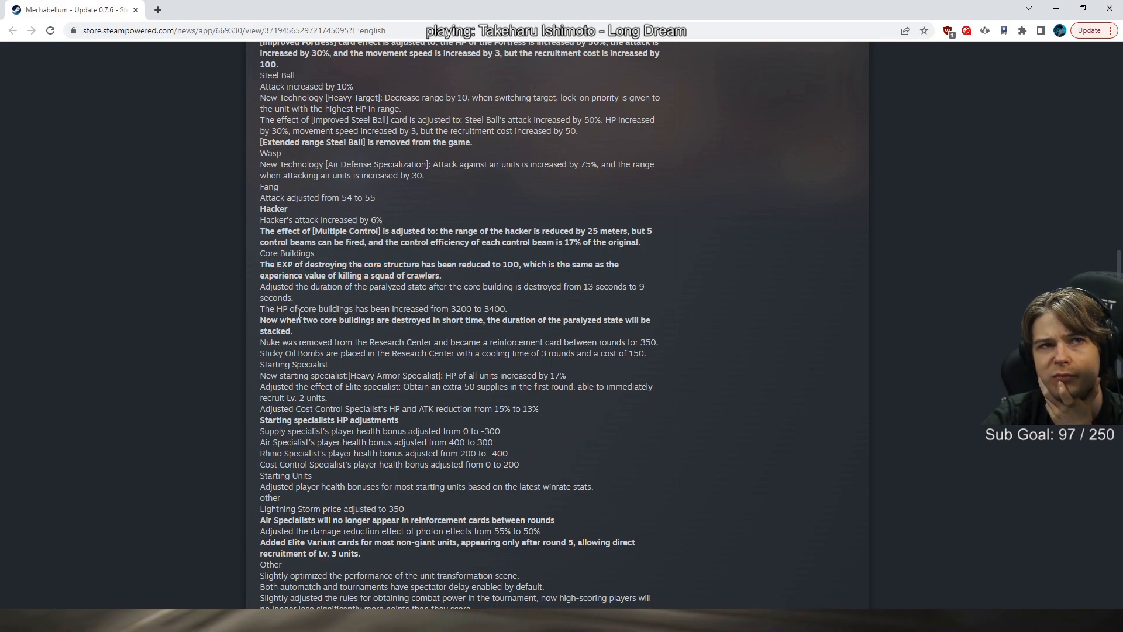
{"action": "mouse_move", "coordinate": [421, 277]}
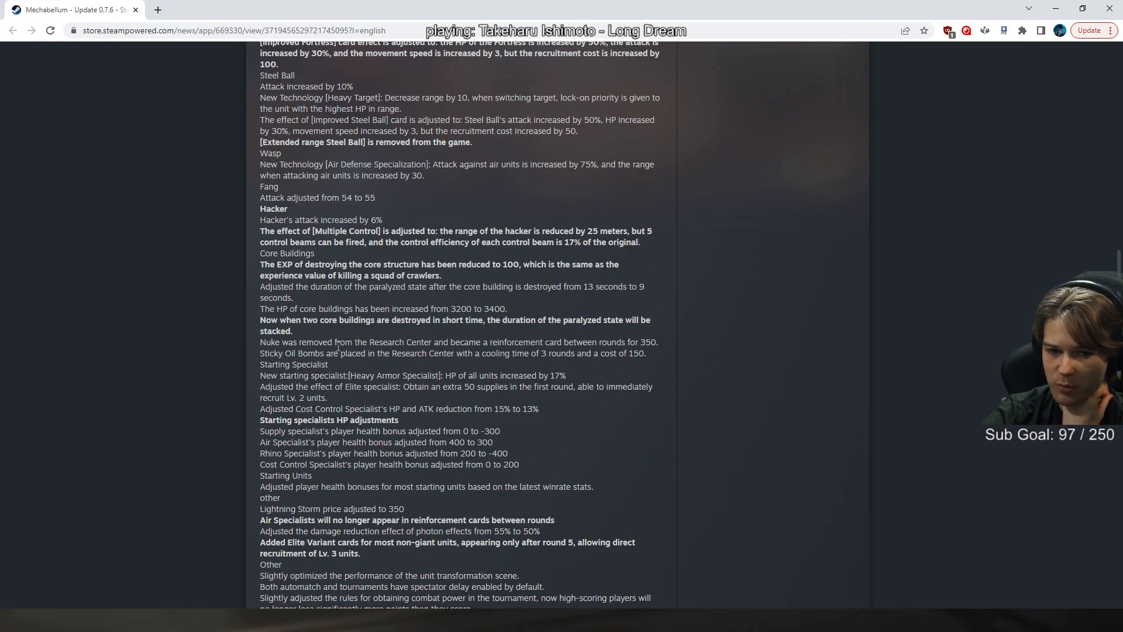
{"action": "scroll", "scroll_direction": "down", "scroll_amount": 3}
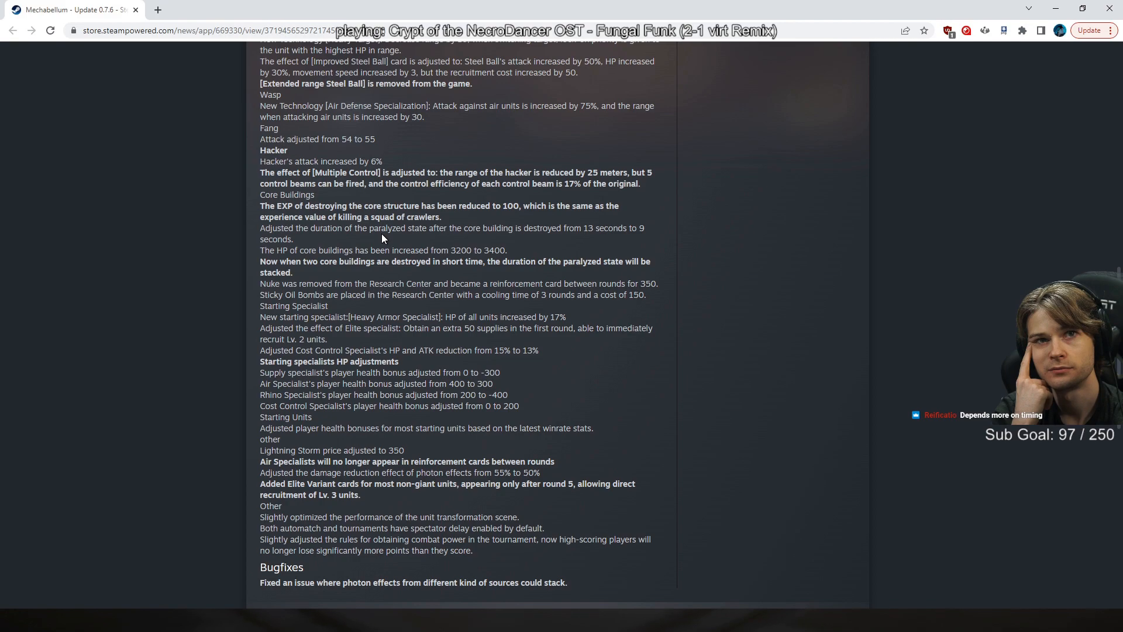
Step: Scroll to the bottom of the post, below the Bugfixes note, to the rating bar
{"action": "scroll", "scroll_direction": "down", "scroll_amount": 3}
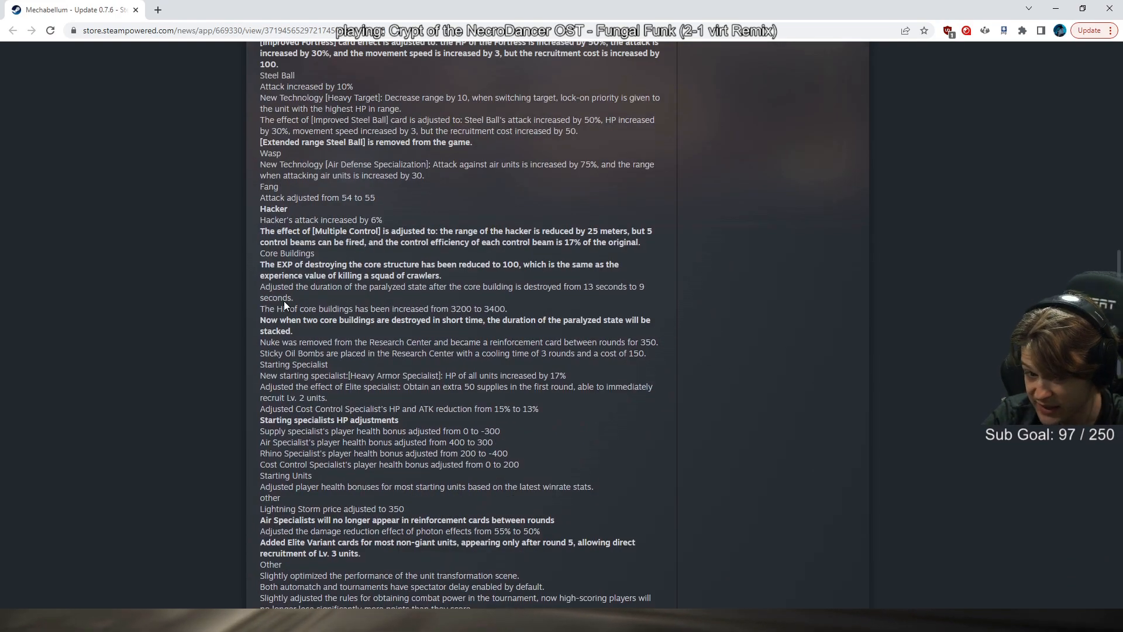
{"action": "scroll", "scroll_direction": "down", "scroll_amount": 3}
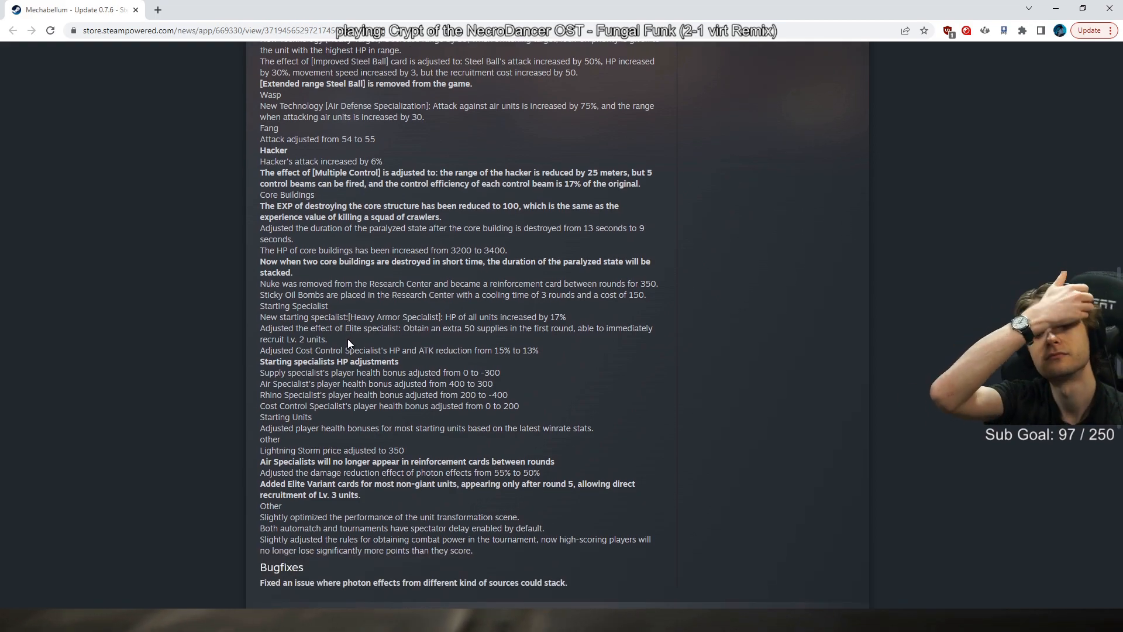
{"action": "scroll", "scroll_direction": "down", "scroll_amount": 3}
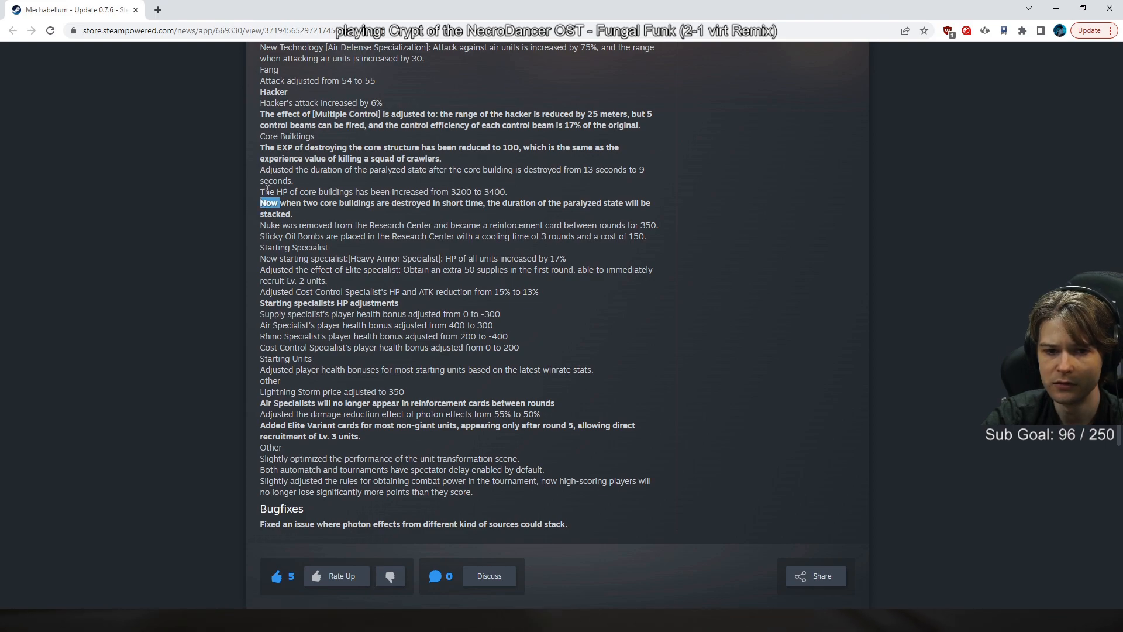
Step: Highlight lines in the patch notes and nudge the post until Hacker's attack change is on top
{"action": "left_click_drag", "start_coordinate": [271, 203], "coordinate": [373, 203]}
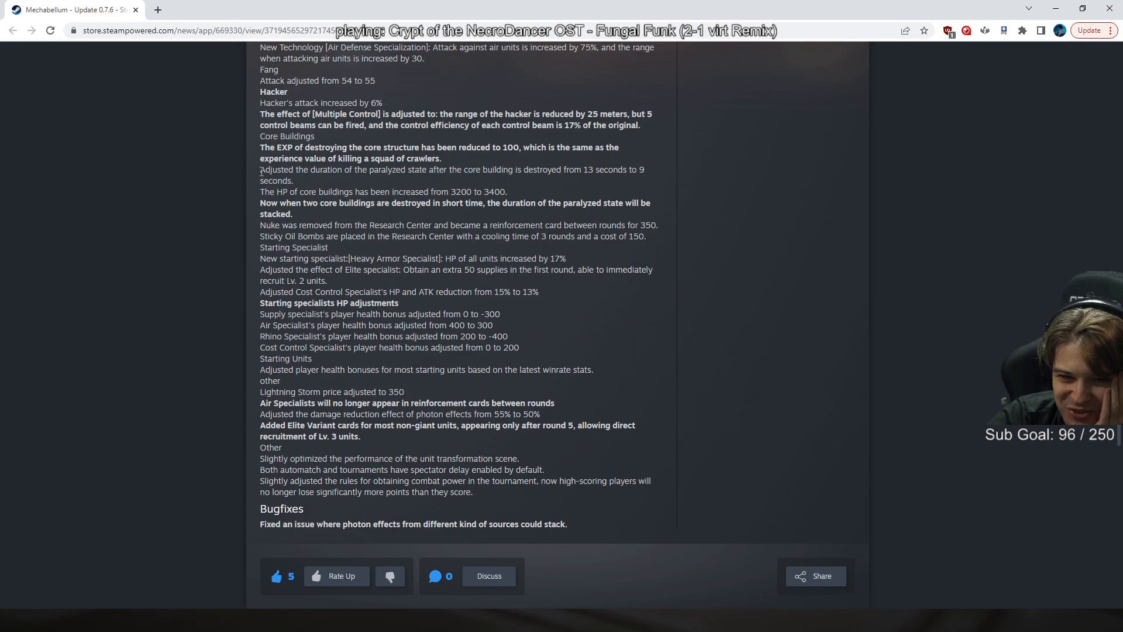
{"action": "mouse_move", "coordinate": [267, 224]}
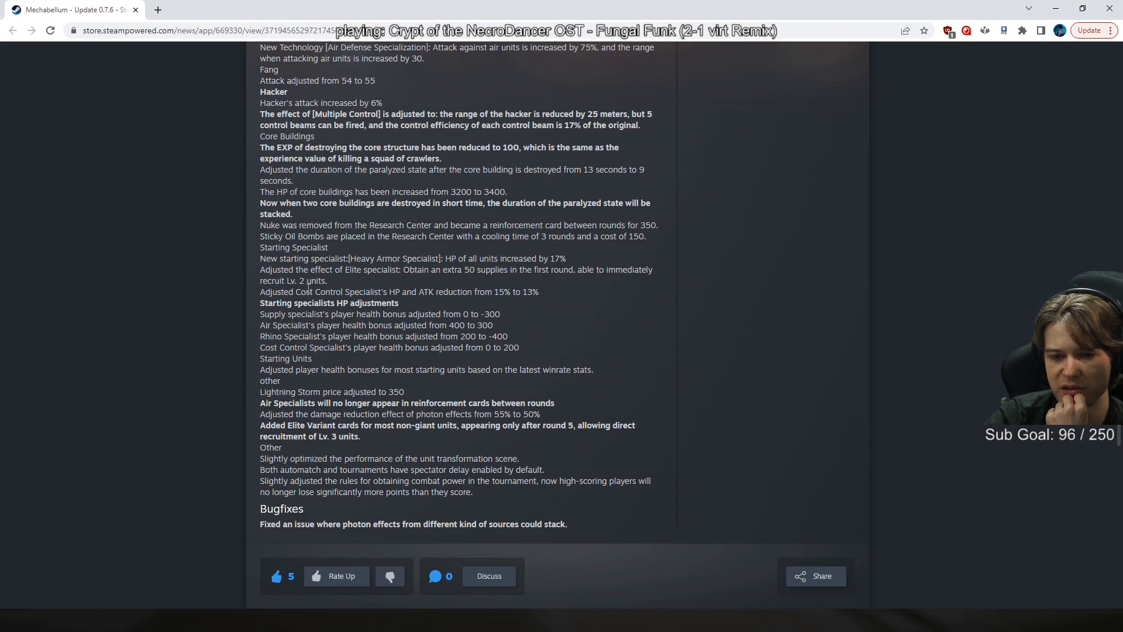
{"action": "left_click_drag", "start_coordinate": [259, 236], "coordinate": [629, 236]}
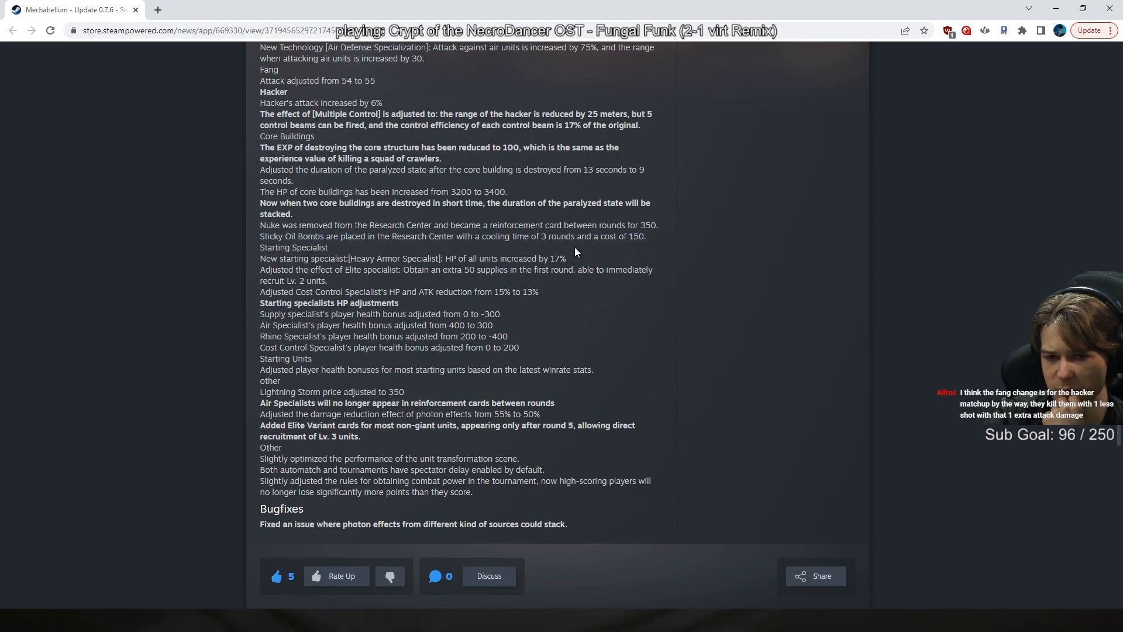
{"action": "mouse_move", "coordinate": [565, 255]}
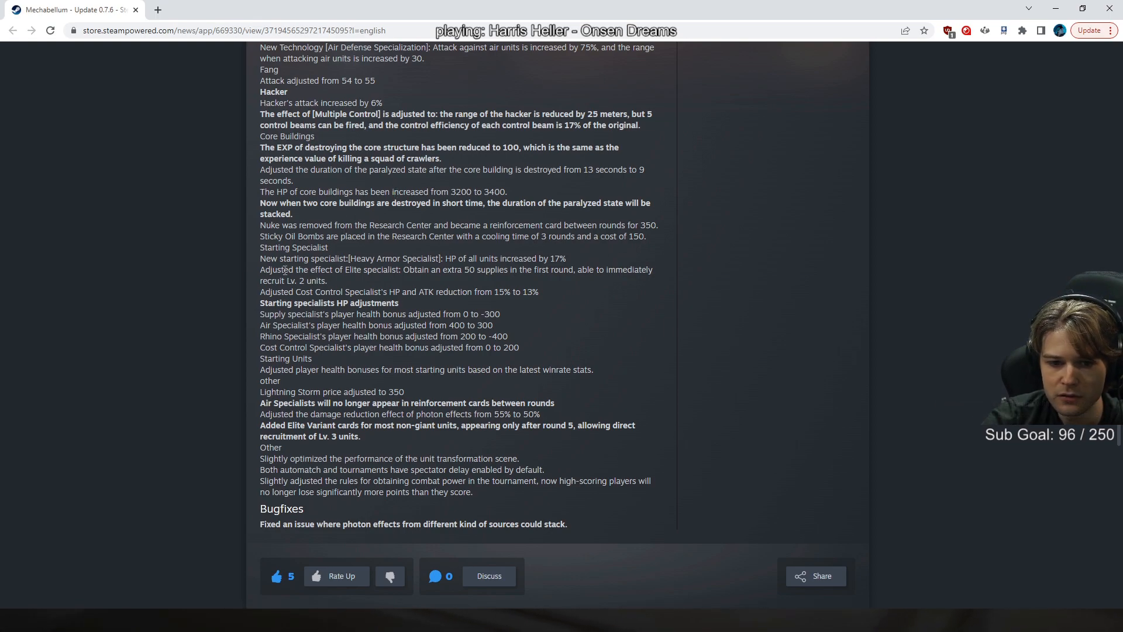
{"action": "mouse_move", "coordinate": [427, 283]}
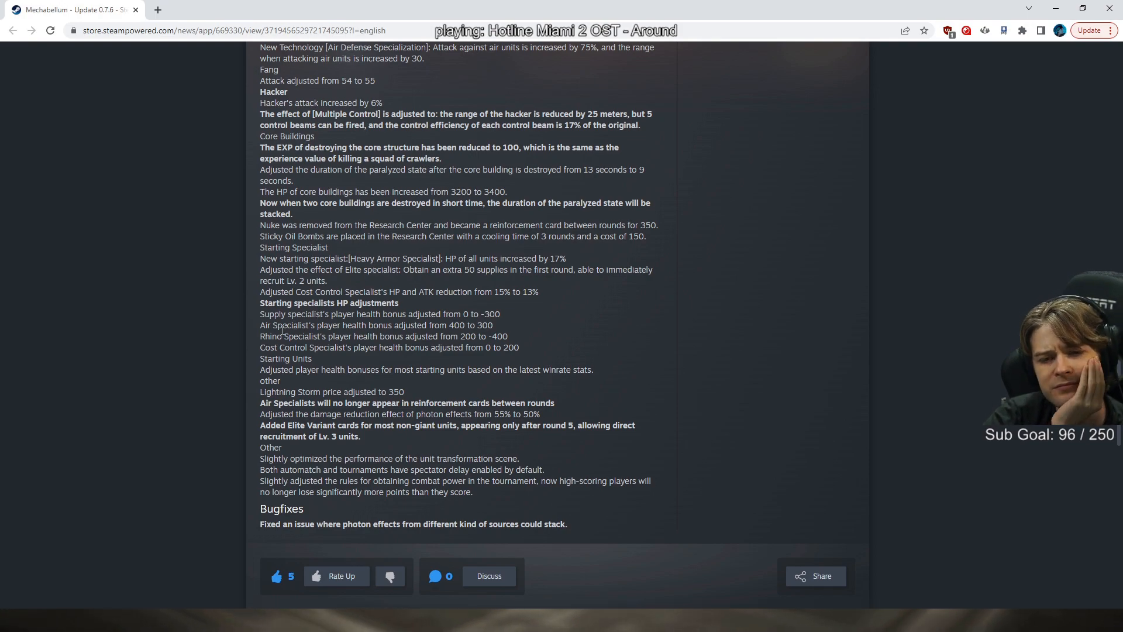
{"action": "mouse_move", "coordinate": [460, 304]}
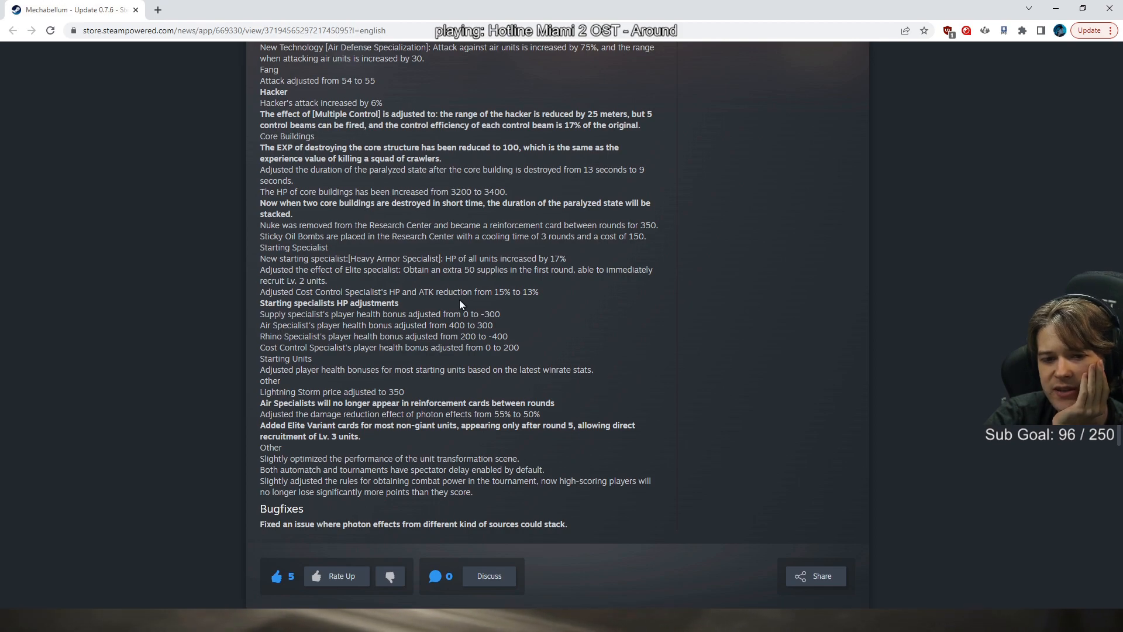
{"action": "mouse_move", "coordinate": [460, 323]}
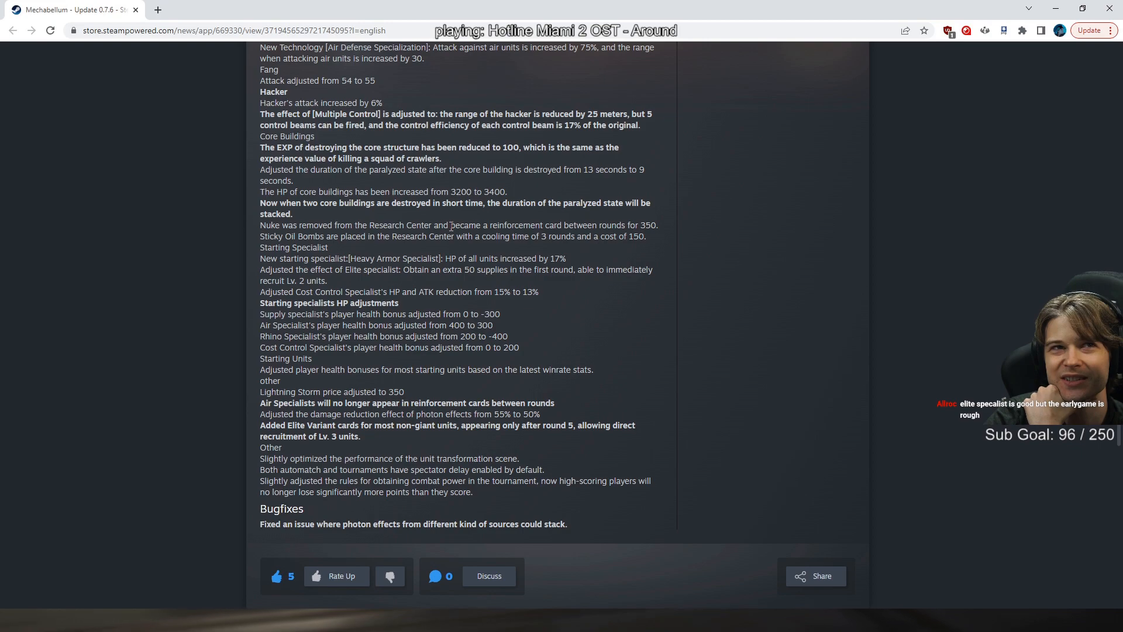
{"action": "mouse_move", "coordinate": [408, 282]}
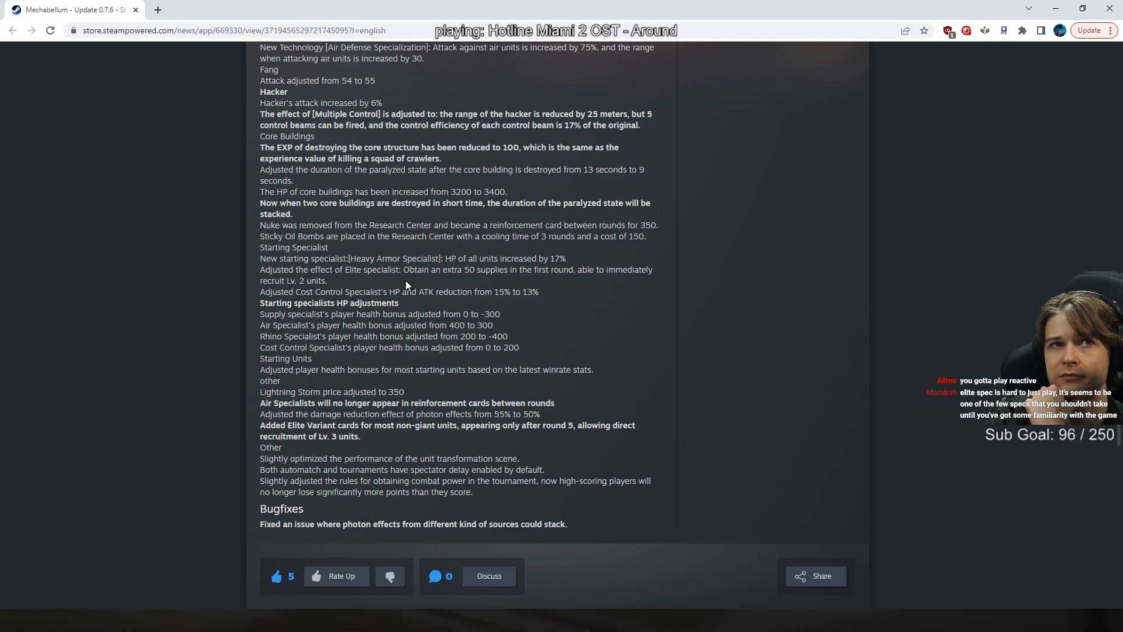
{"action": "scroll", "scroll_direction": "down", "scroll_amount": 3}
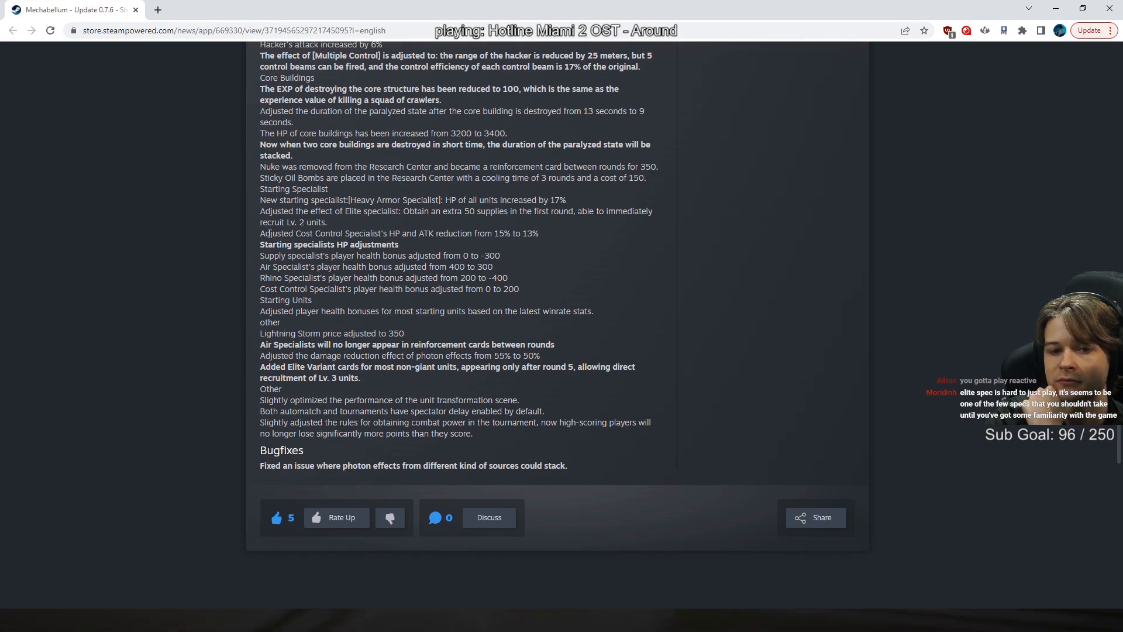
{"action": "left_click_drag", "start_coordinate": [261, 233], "coordinate": [401, 244]}
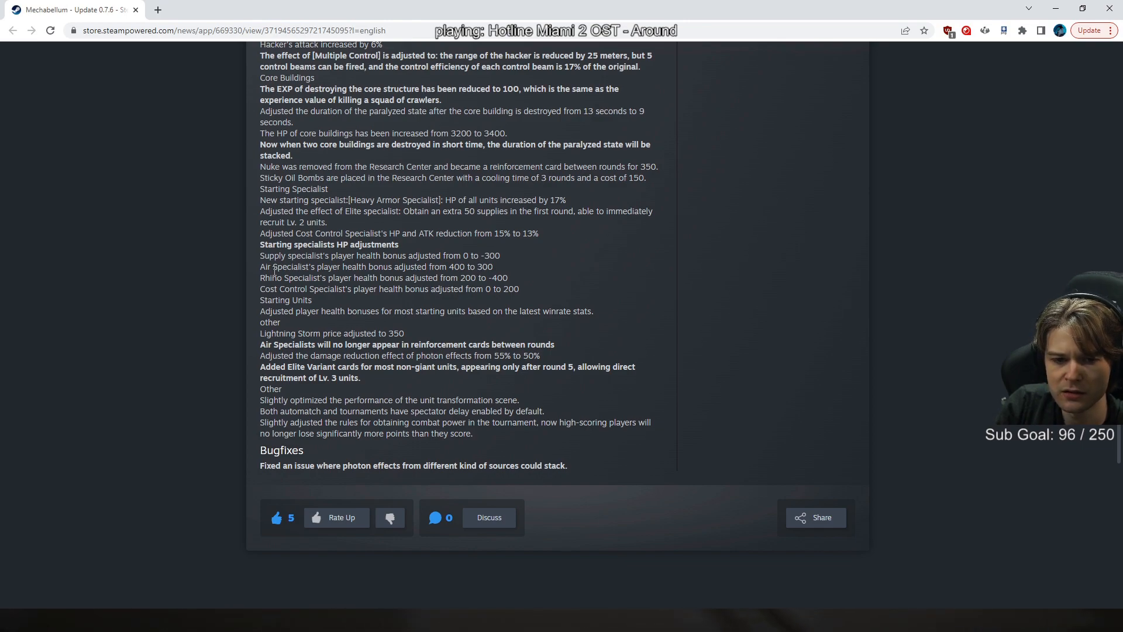
{"action": "double_click", "coordinate": [584, 311]}
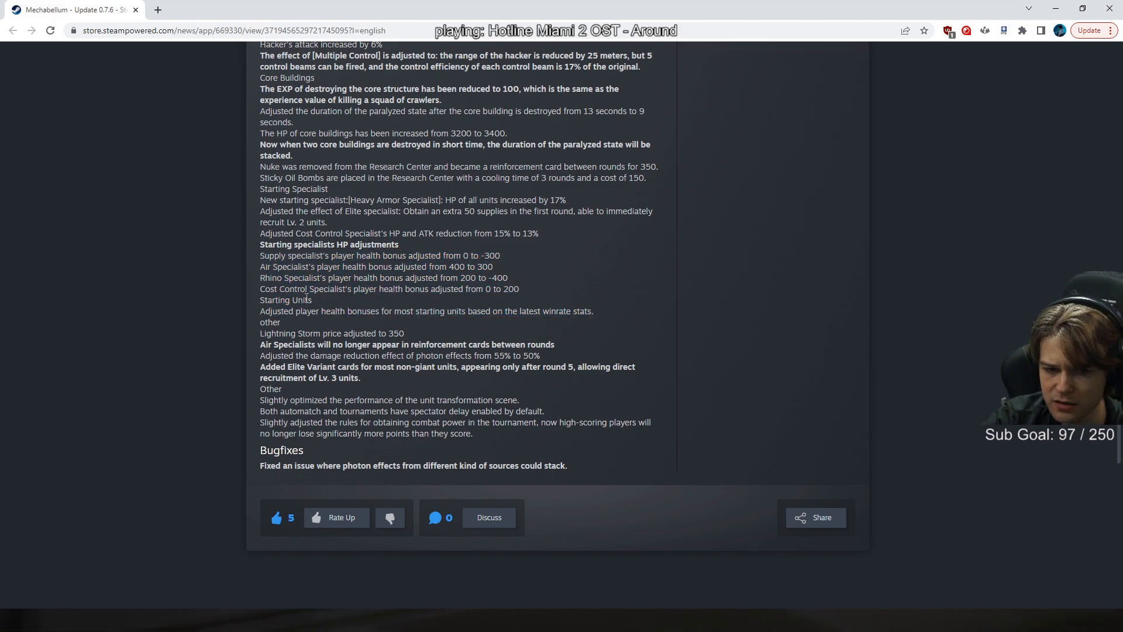
{"action": "scroll", "scroll_direction": "down", "scroll_amount": 3}
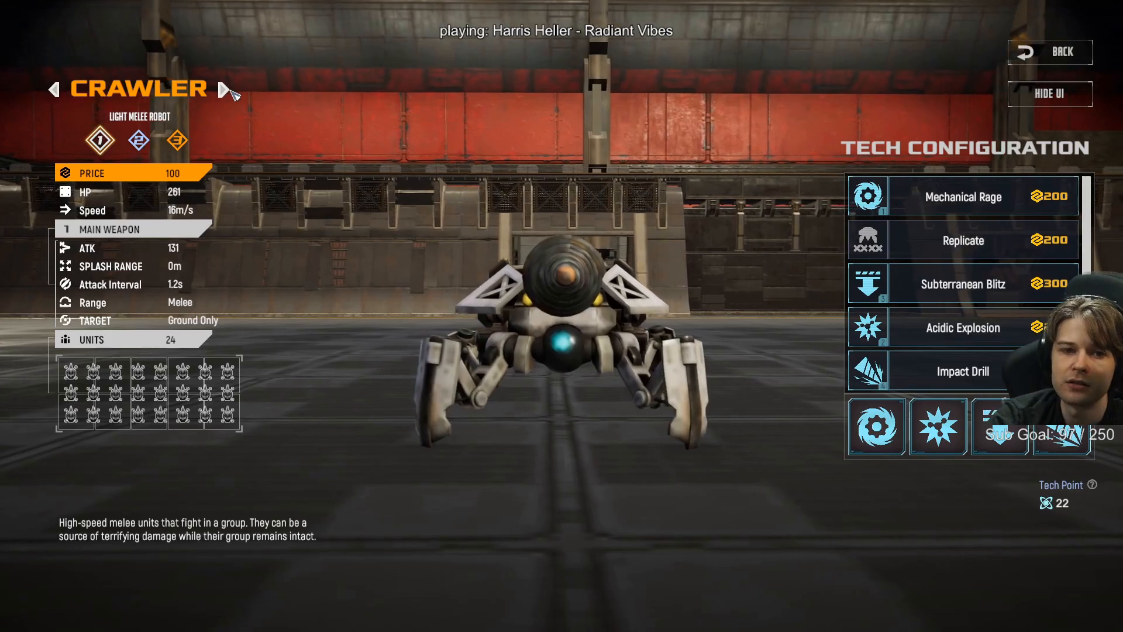
Step: Step from Crawler through Arclight, Hacker, Phoenix, Vulcan and Melting Point to Rhino
{"action": "left_click", "coordinate": [226, 89]}
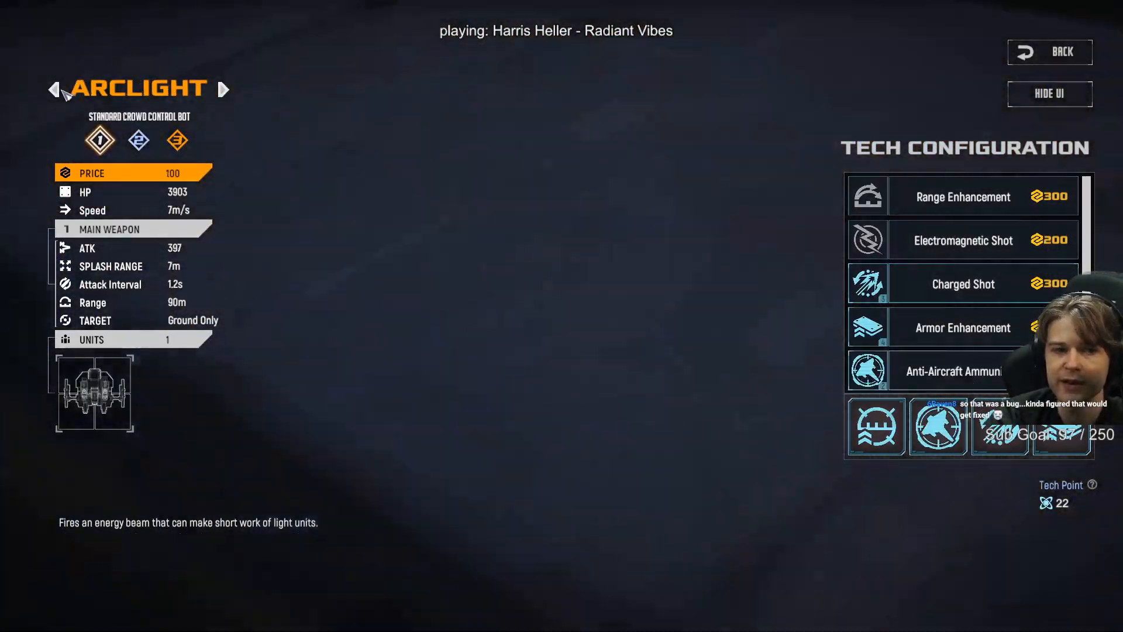
{"action": "left_click", "coordinate": [223, 89]}
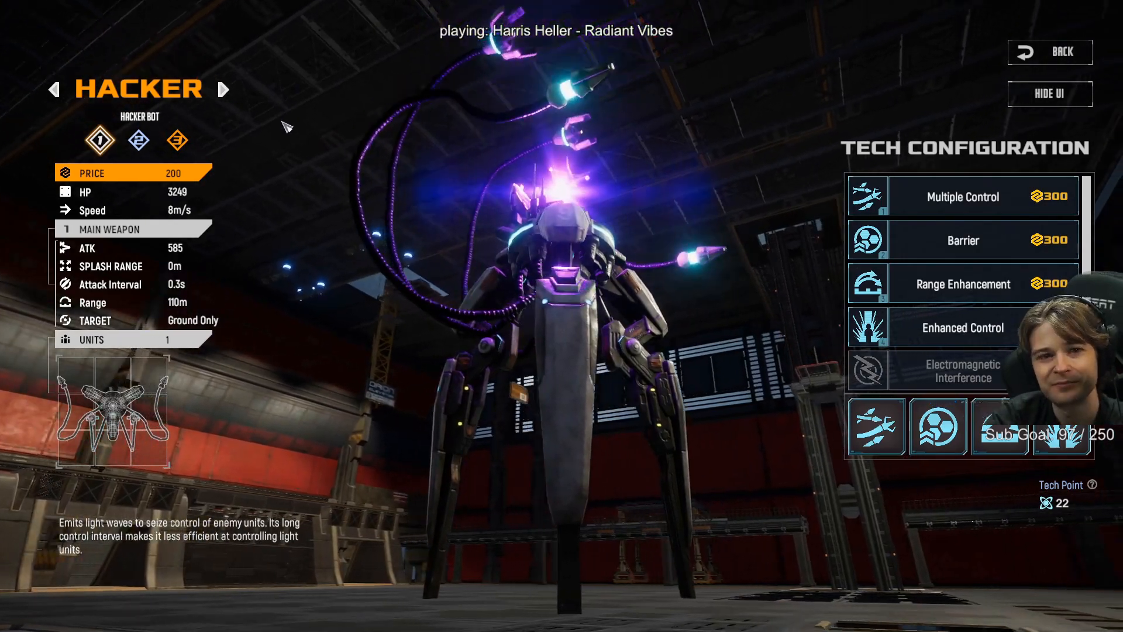
{"action": "left_click", "coordinate": [224, 90]}
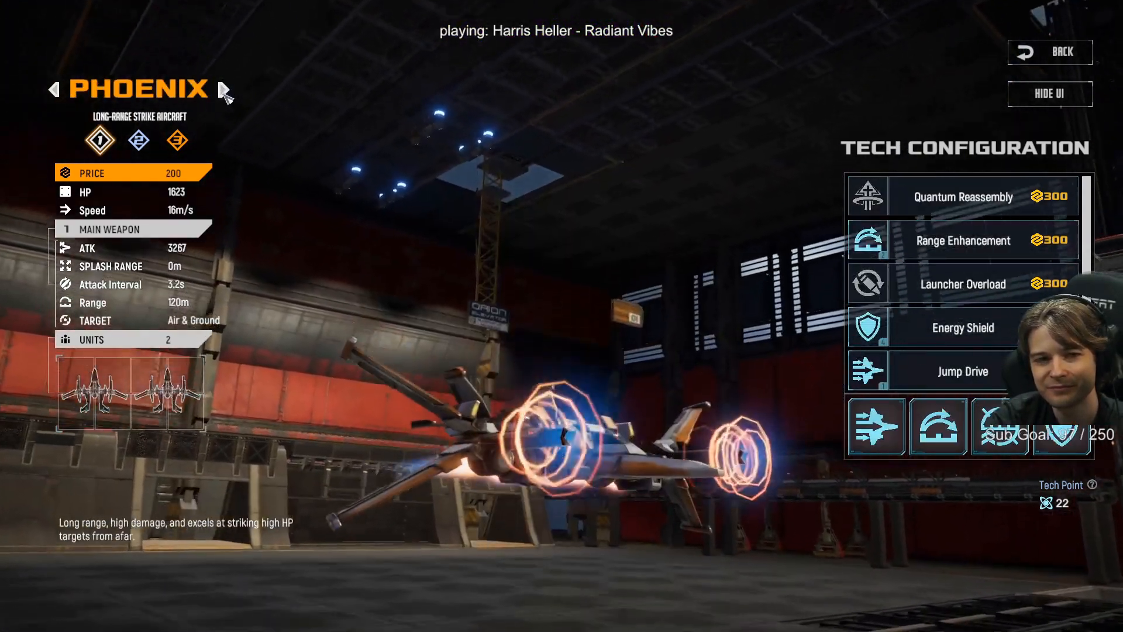
{"action": "left_click", "coordinate": [226, 89]}
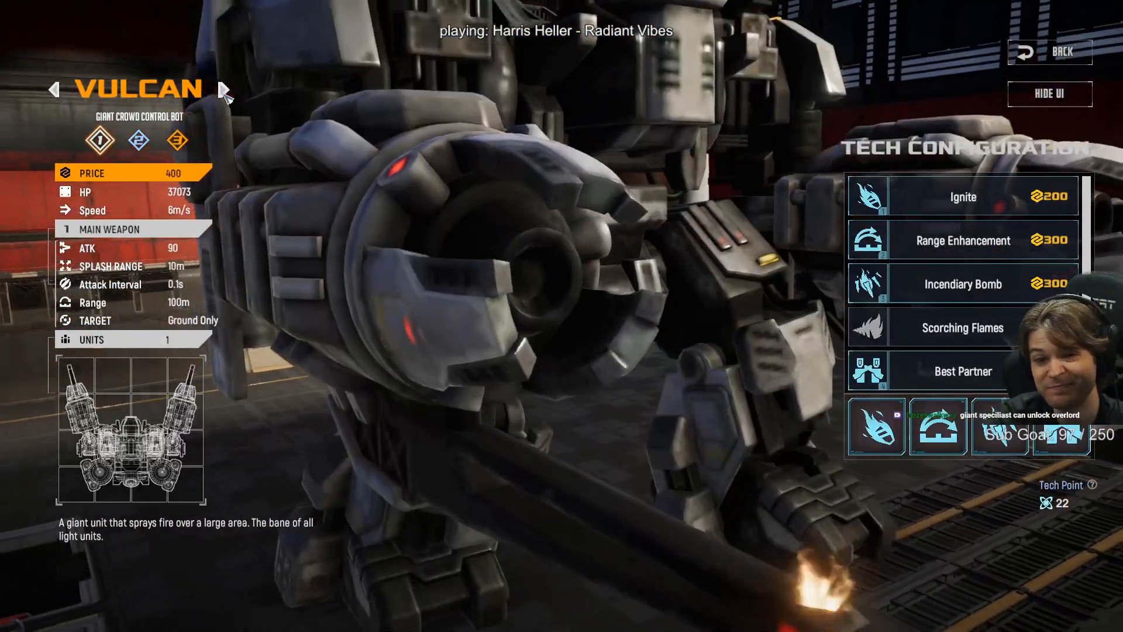
{"action": "left_click", "coordinate": [226, 89]}
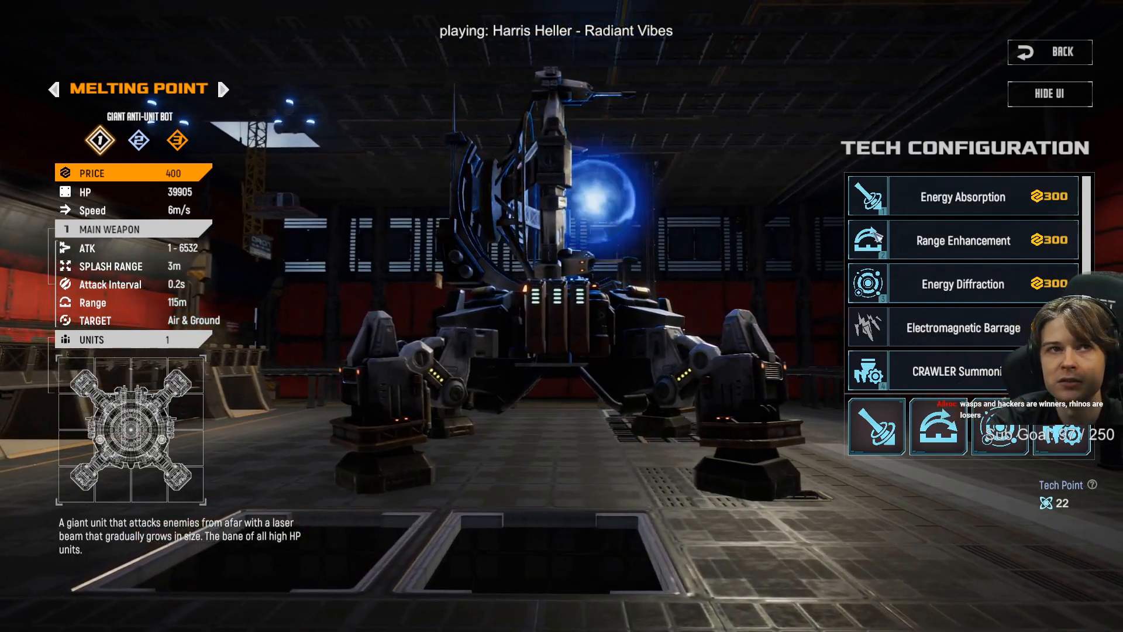
{"action": "mouse_move", "coordinate": [964, 241]}
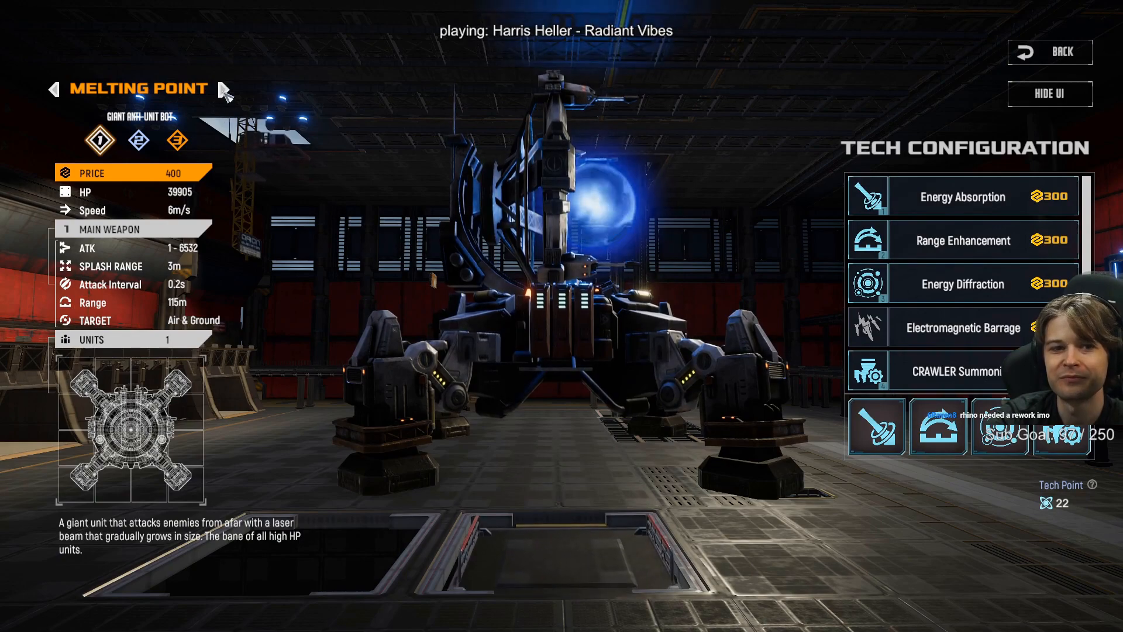
{"action": "left_click", "coordinate": [222, 89]}
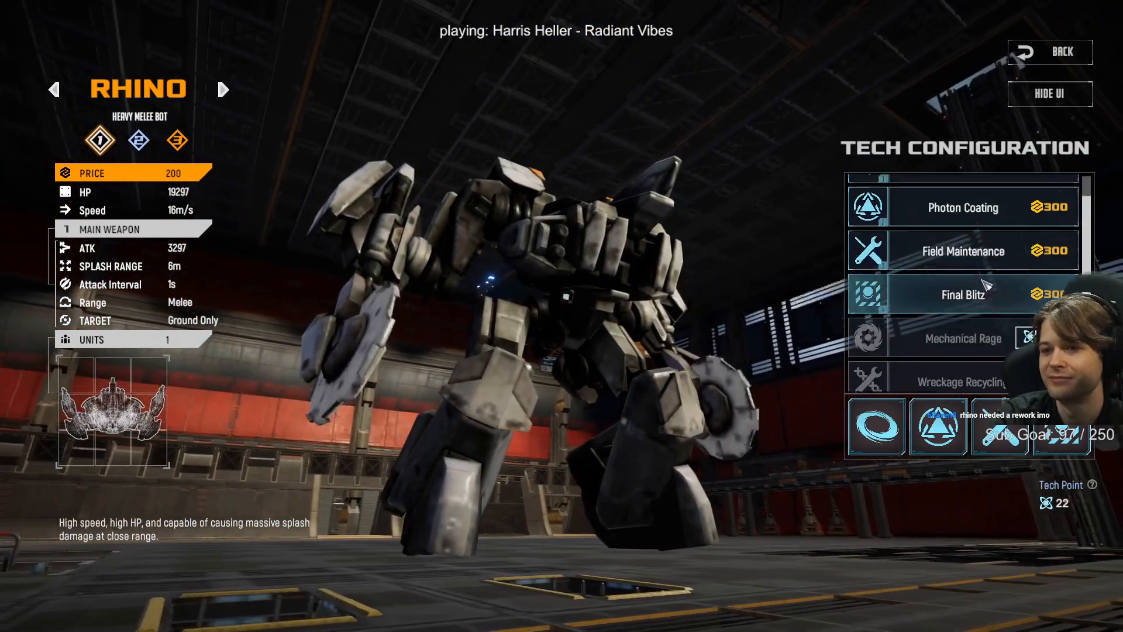
Step: Scroll Rhino's details, then advance past Mustang to the Wasp aircraft
{"action": "scroll", "scroll_direction": "down", "scroll_amount": 3}
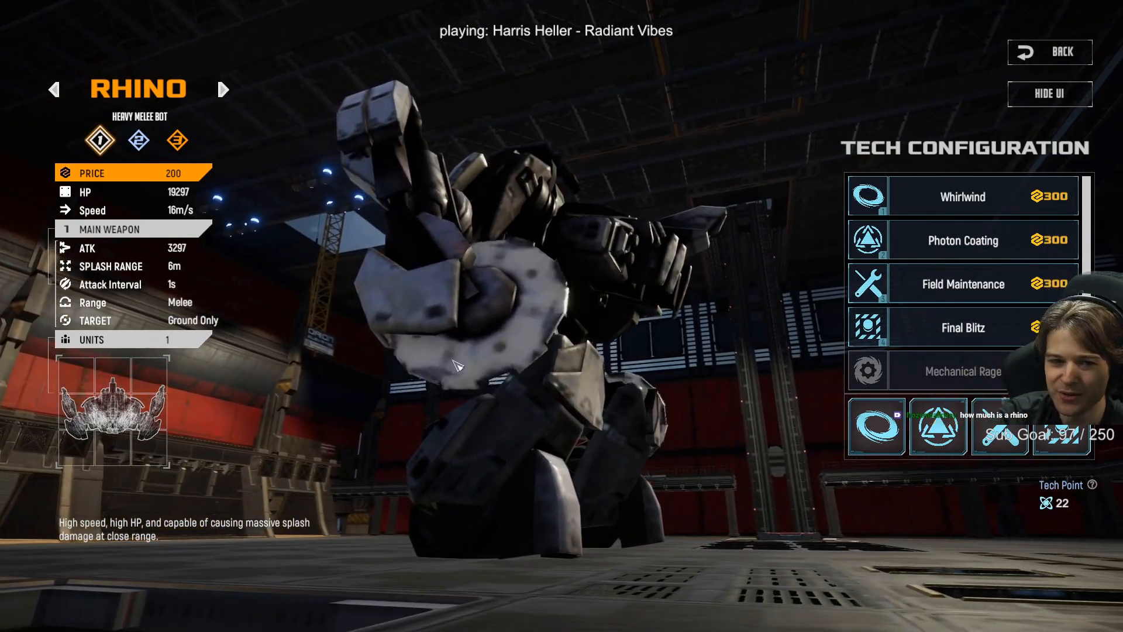
{"action": "mouse_move", "coordinate": [964, 240]}
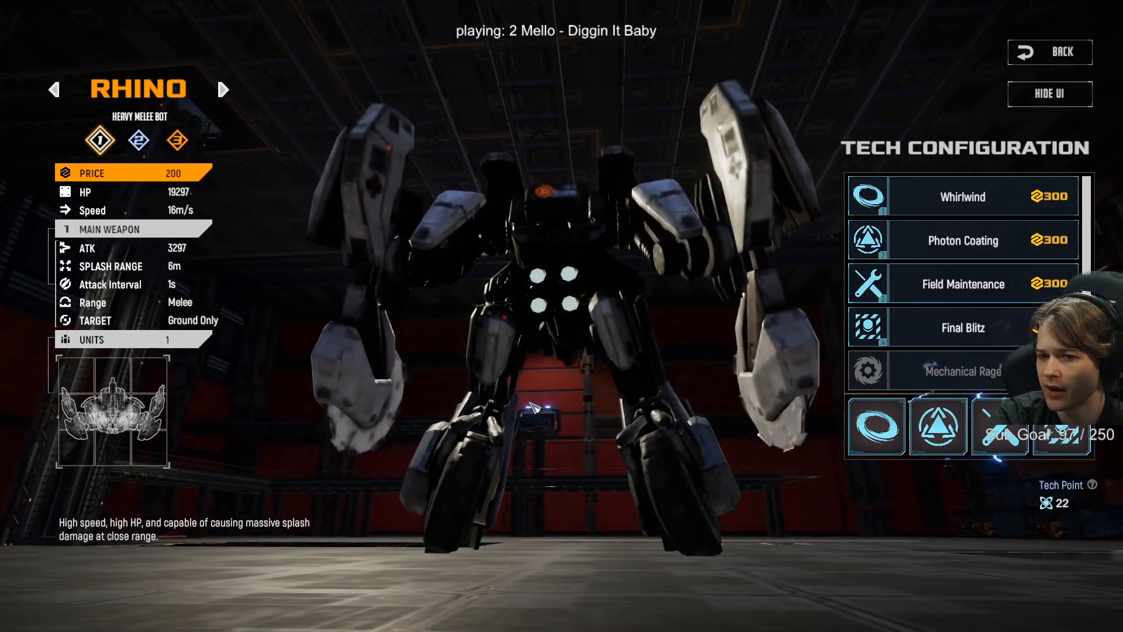
{"action": "mouse_move", "coordinate": [962, 328]}
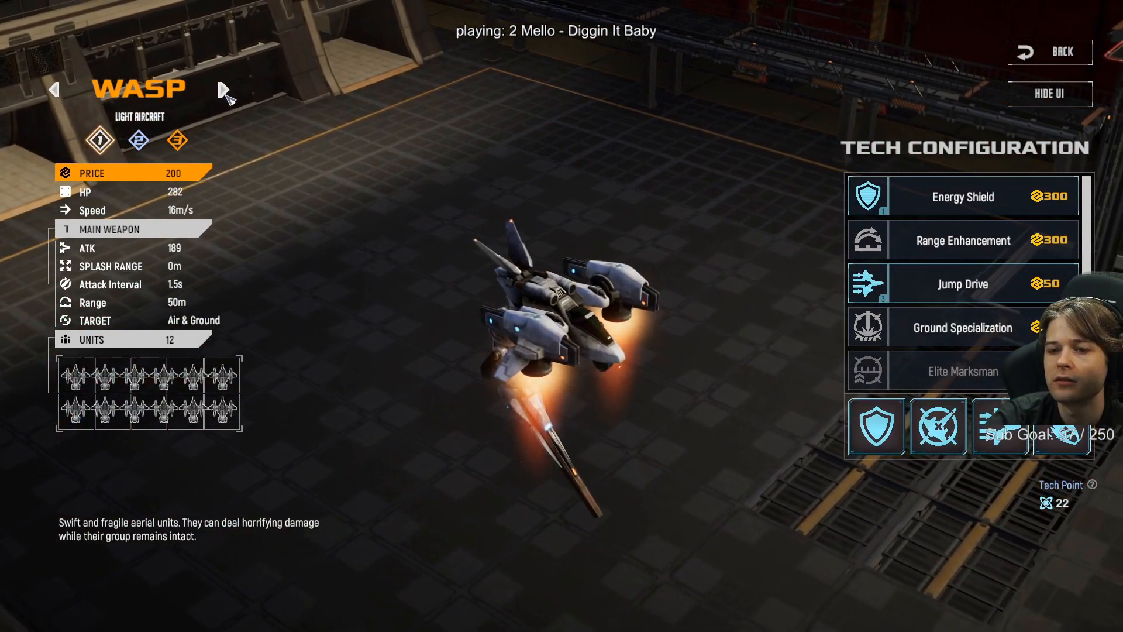
{"action": "left_click", "coordinate": [224, 88]}
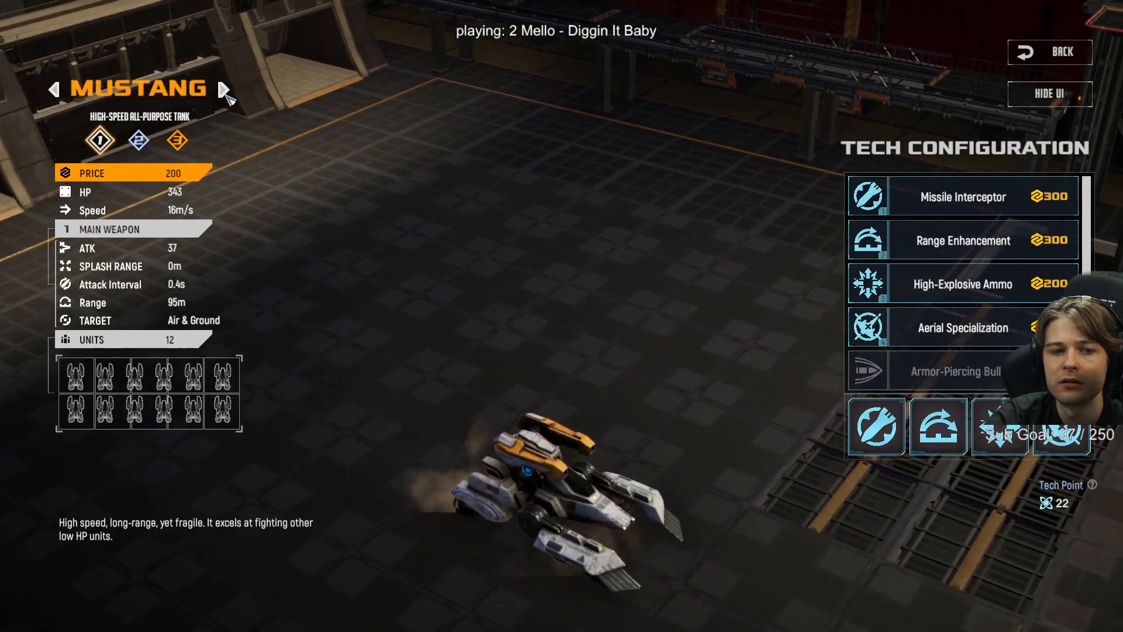
{"action": "left_click", "coordinate": [224, 89]}
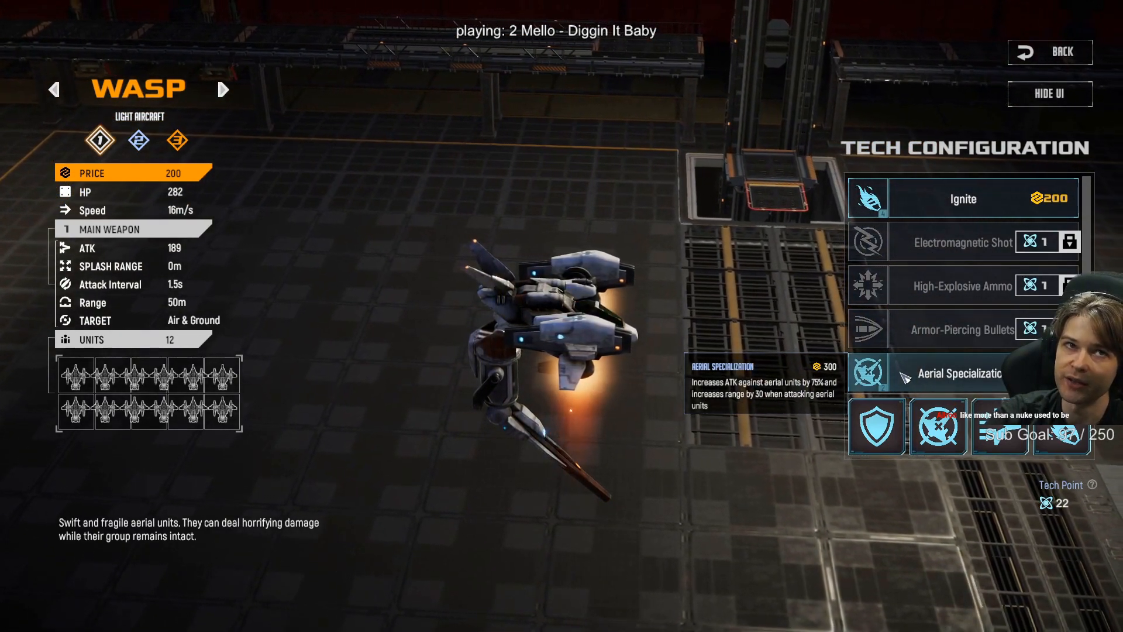
{"action": "mouse_move", "coordinate": [964, 286]}
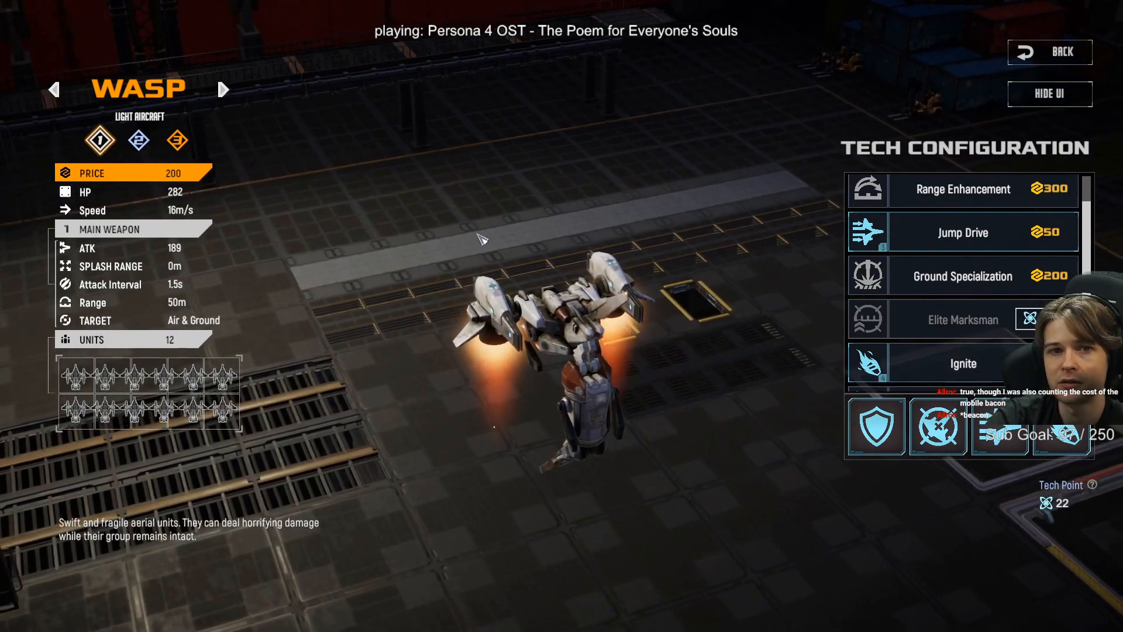
Step: Cycle through Mustang, Steel Ball and Fang to land on the Crawler
{"action": "left_click", "coordinate": [223, 89]}
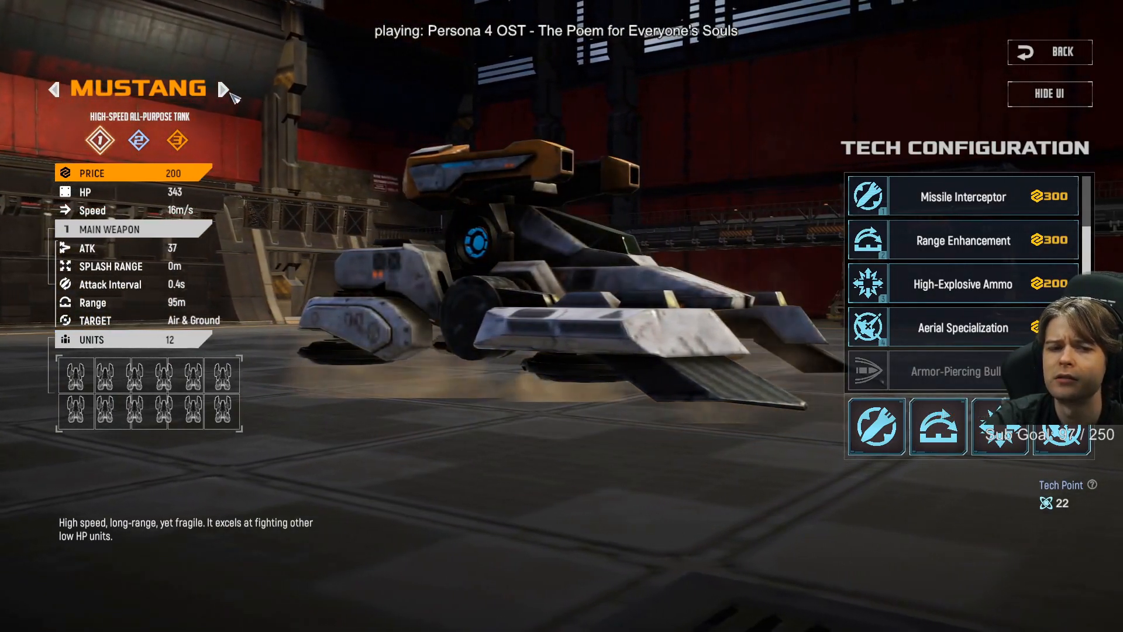
{"action": "left_click", "coordinate": [224, 89]}
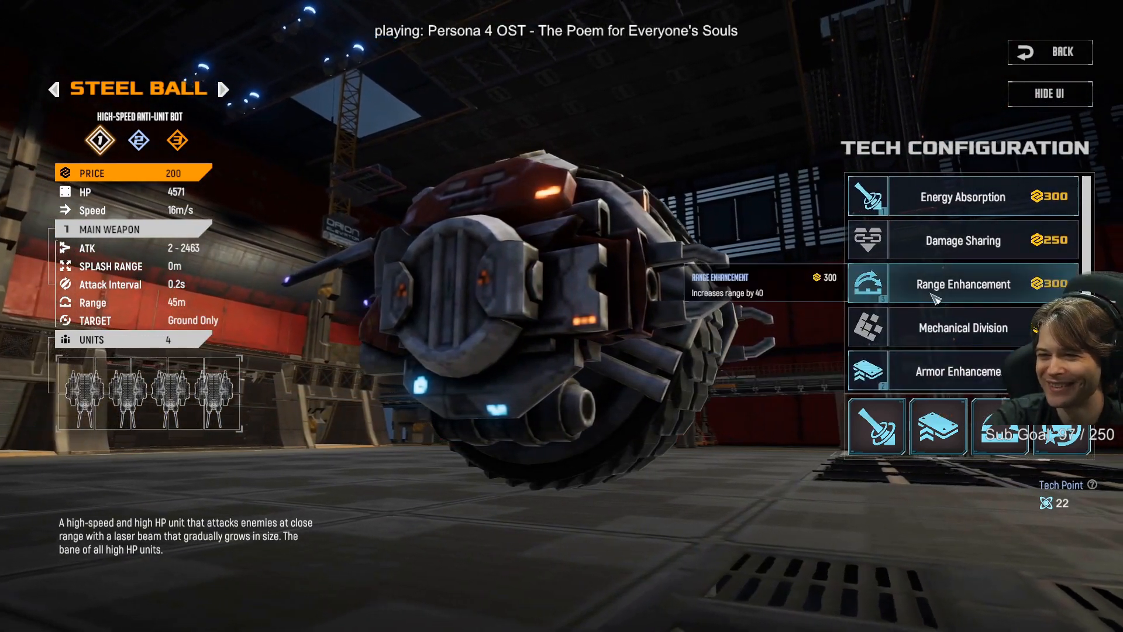
{"action": "scroll", "scroll_direction": "down", "scroll_amount": 3}
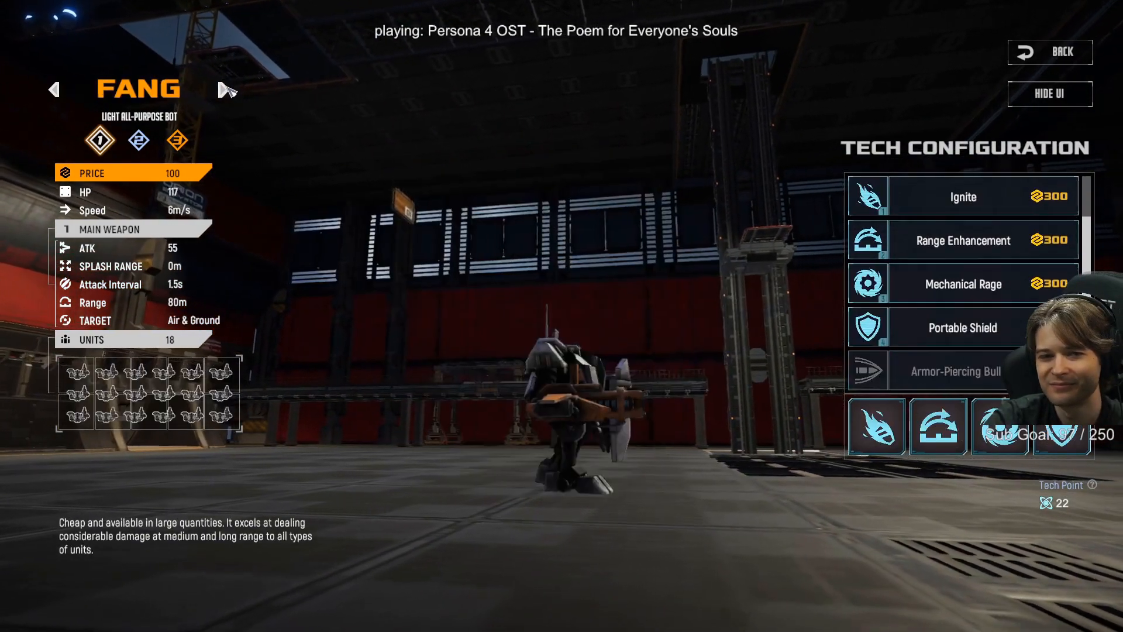
{"action": "left_click", "coordinate": [224, 89]}
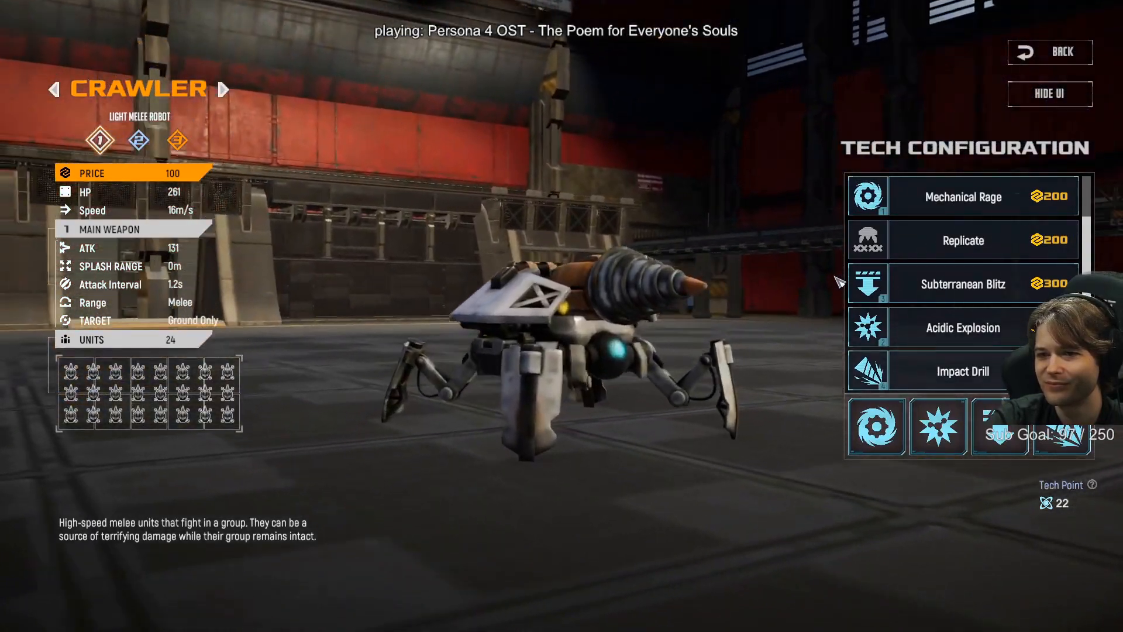
Step: Page through Overlord, Stormcaller, Sledgehammer, Hacker, Arclight, Fortress, Vulcan and Rhino, ending back on Wasp
{"action": "left_click", "coordinate": [224, 89]}
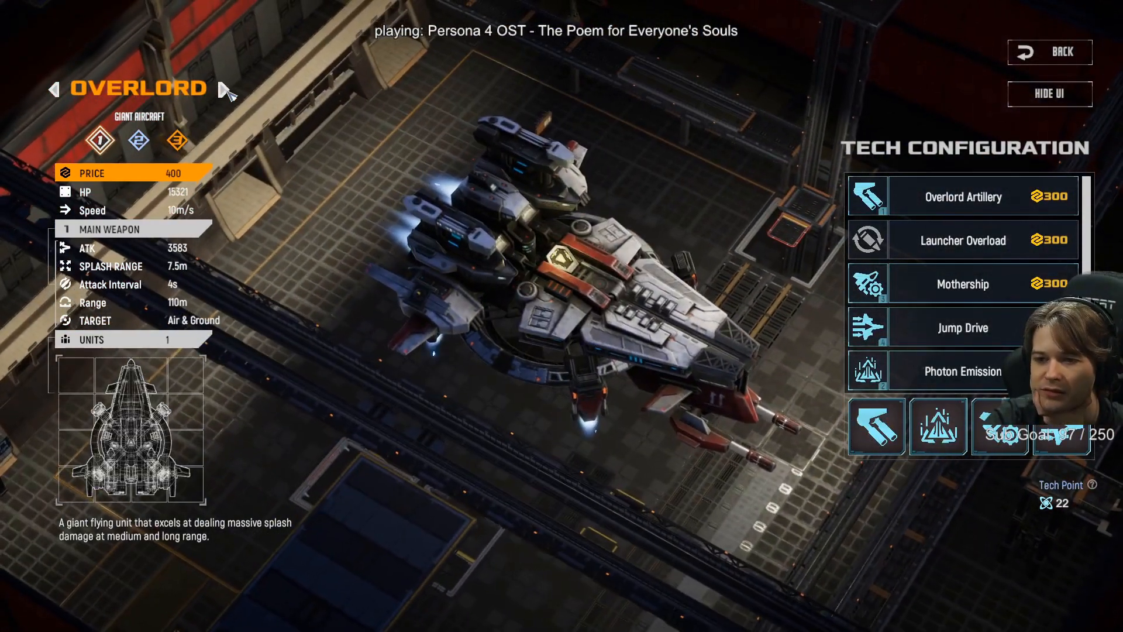
{"action": "left_click", "coordinate": [224, 90]}
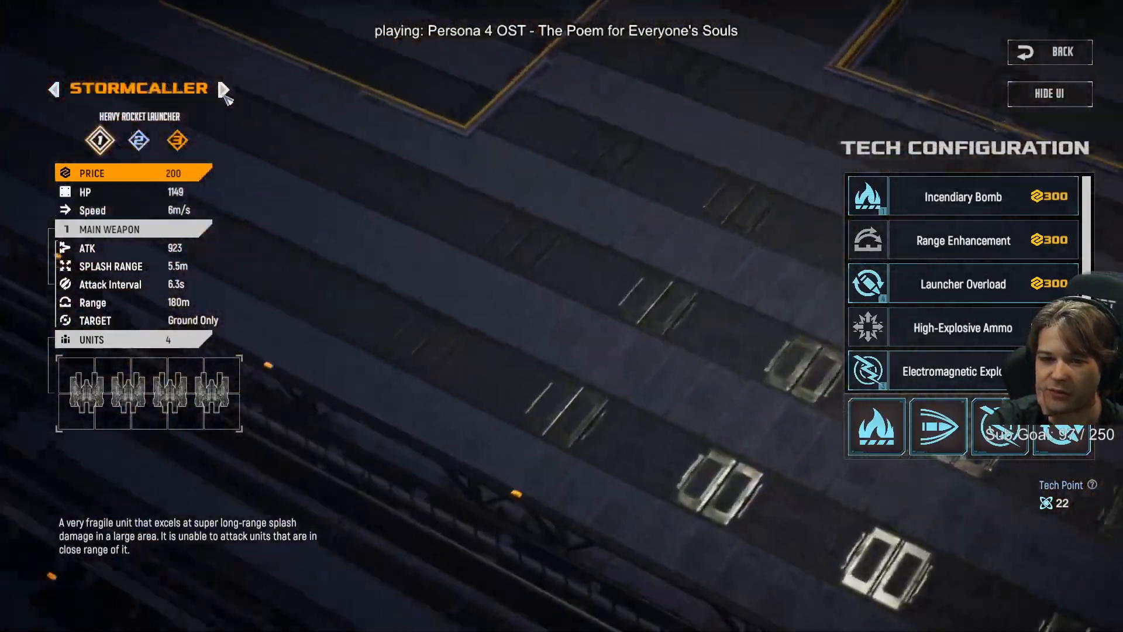
{"action": "left_click", "coordinate": [224, 89]}
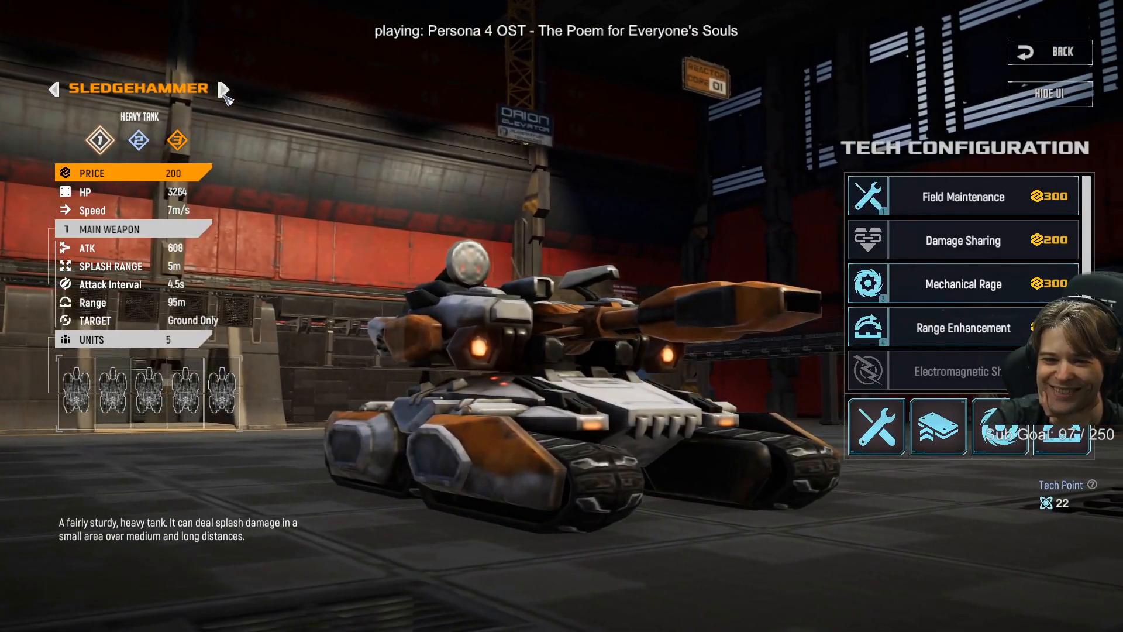
{"action": "left_click", "coordinate": [226, 90]}
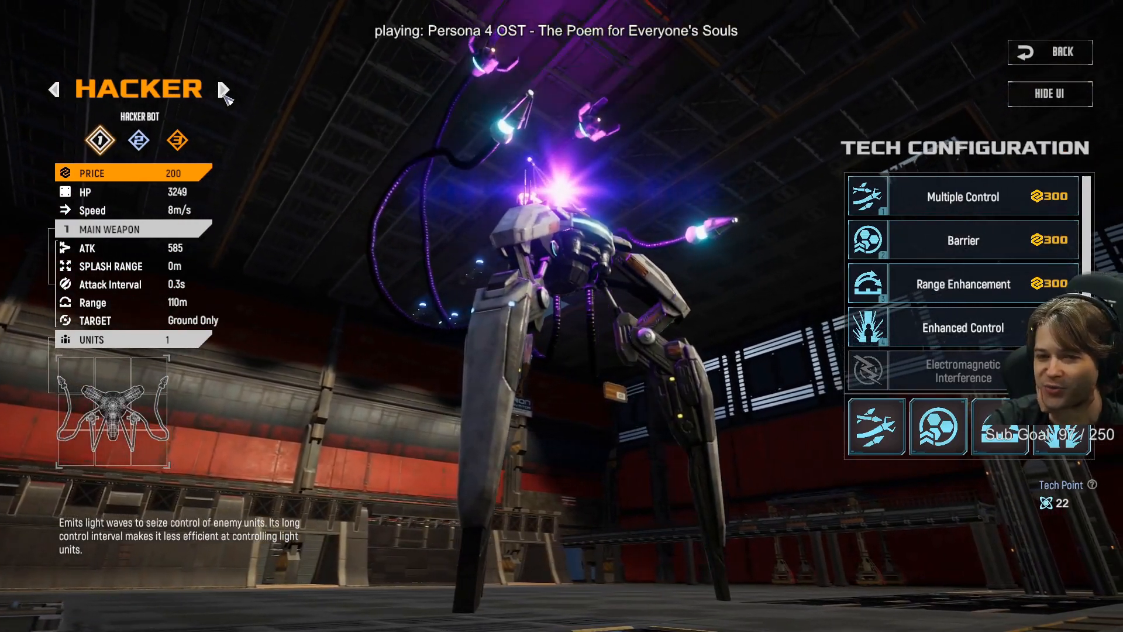
{"action": "left_click", "coordinate": [226, 89]}
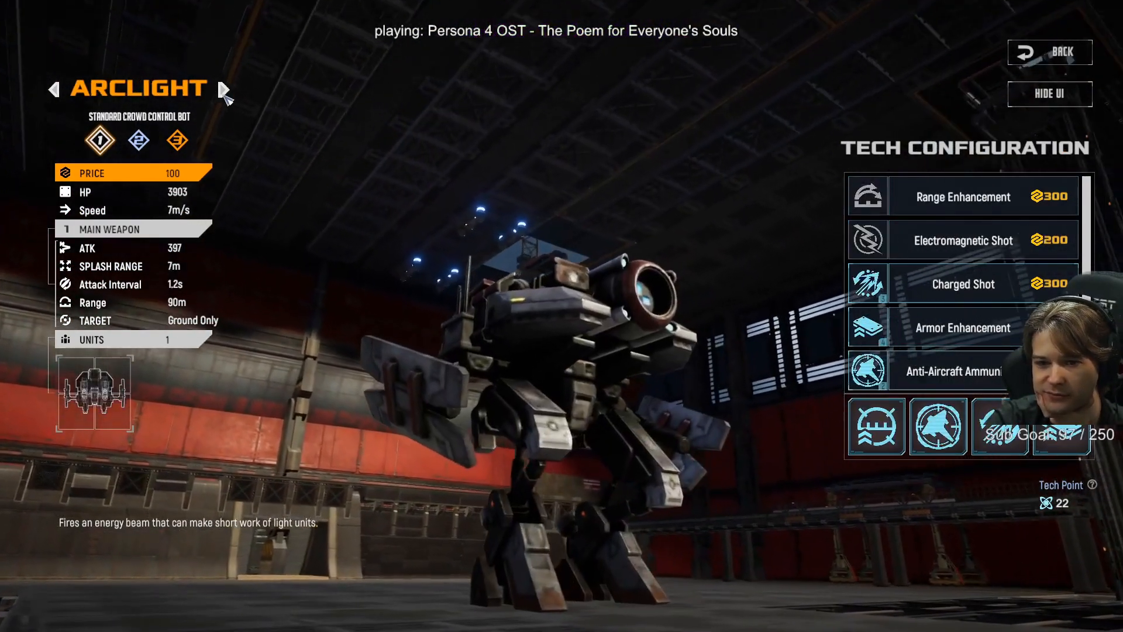
{"action": "left_click", "coordinate": [226, 89]}
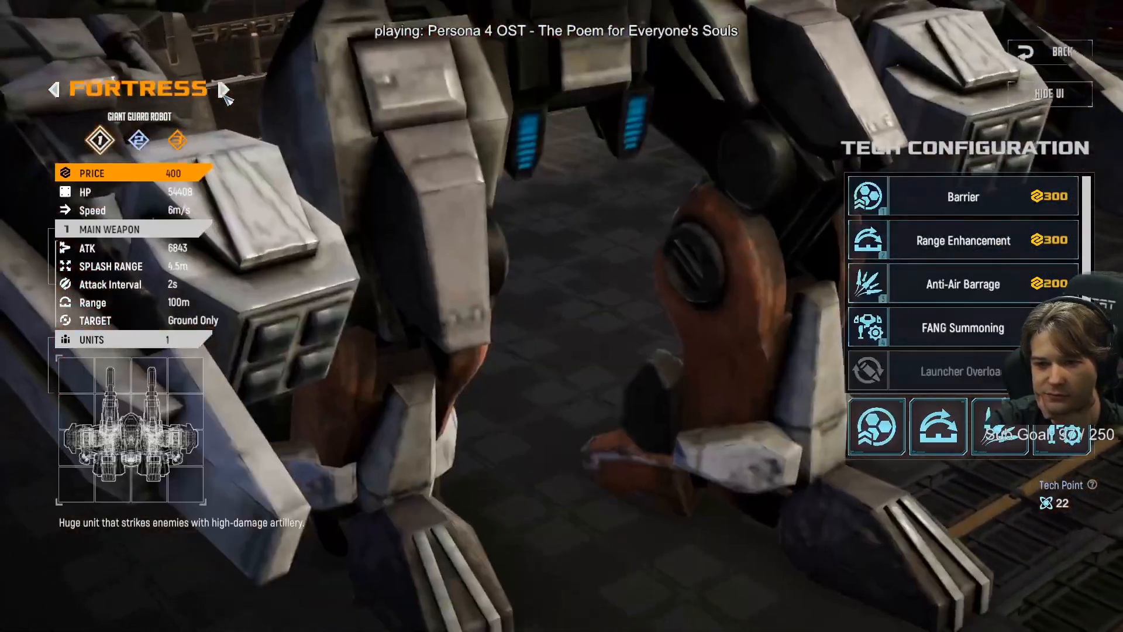
{"action": "left_click", "coordinate": [226, 89]}
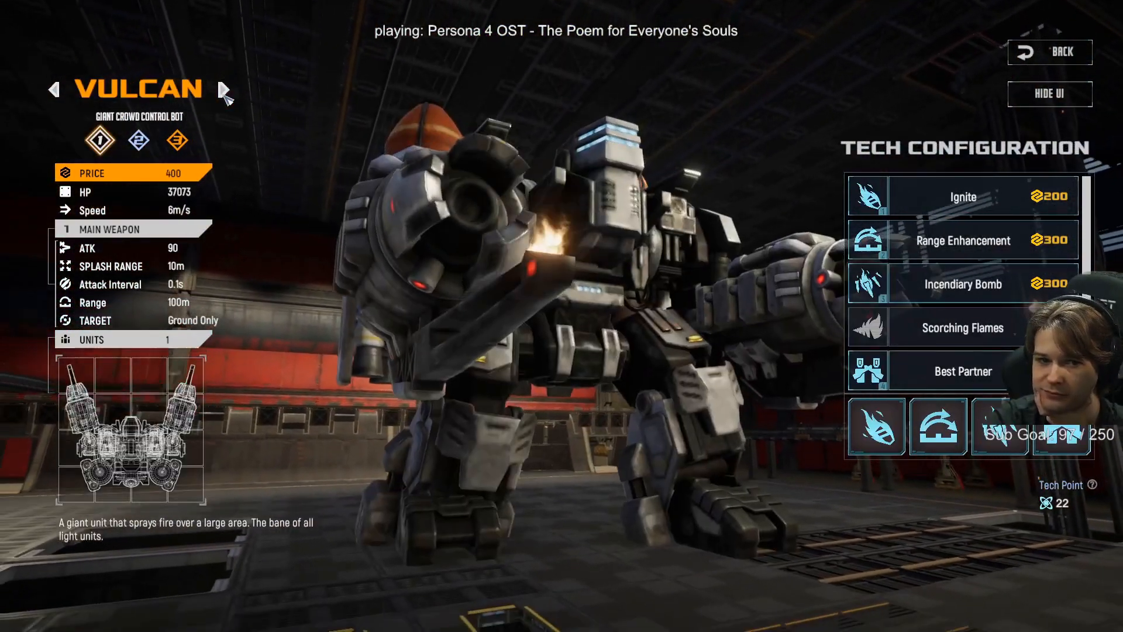
{"action": "left_click", "coordinate": [226, 89]}
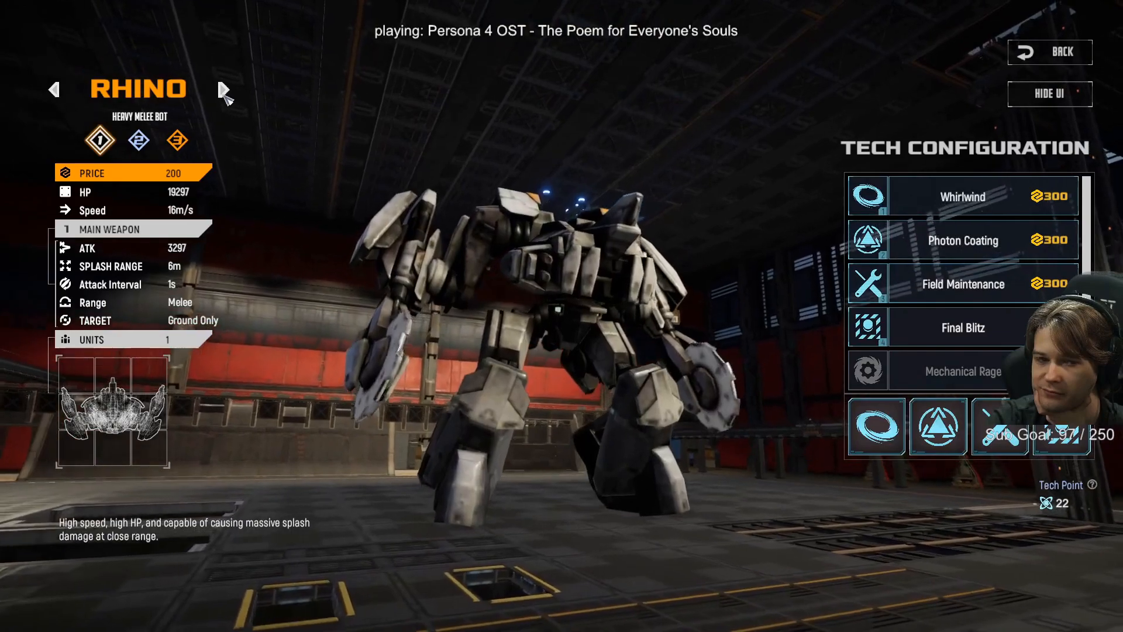
{"action": "left_click", "coordinate": [224, 89]}
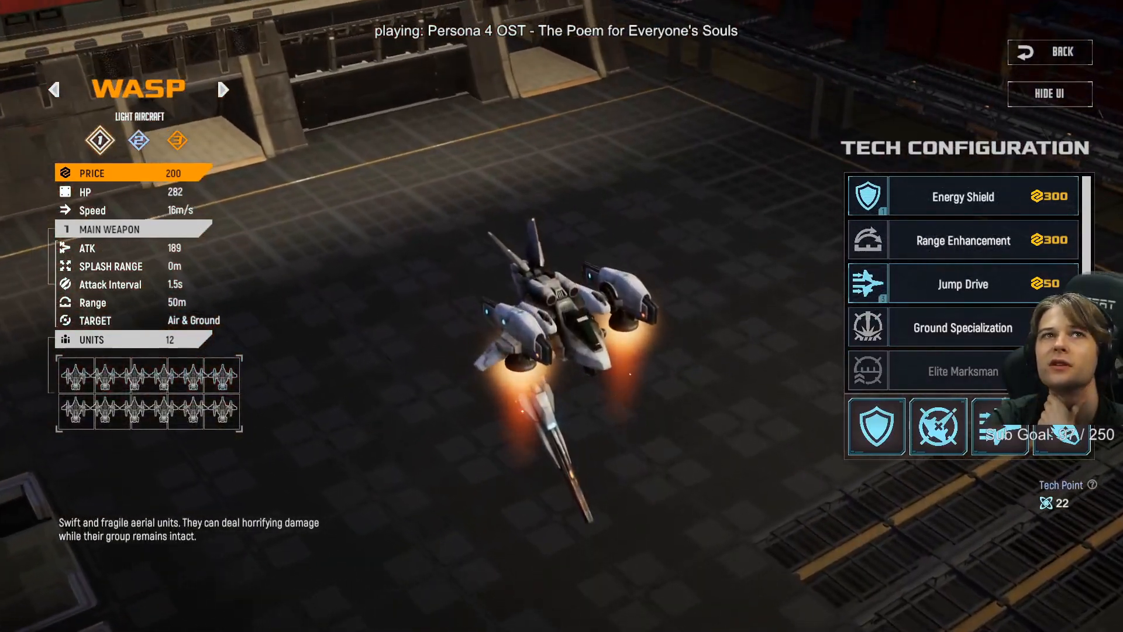